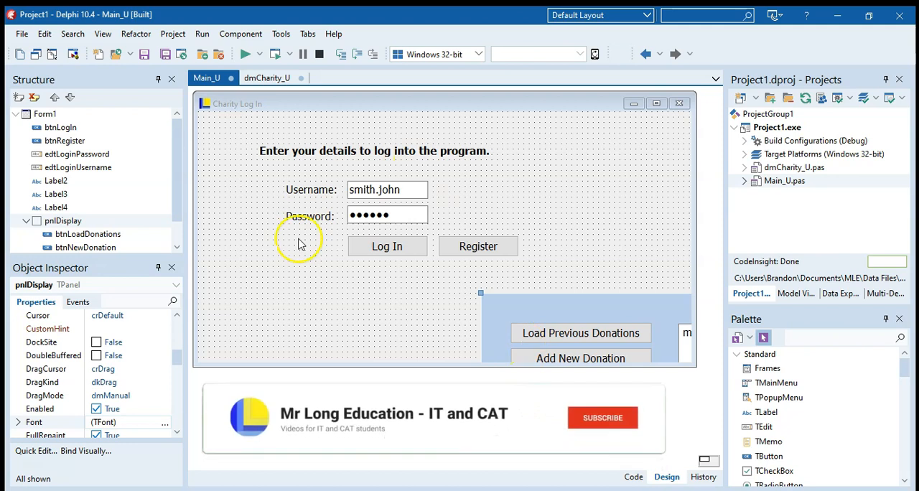
Check the database users table, then add a new unit renamed clsUser_U.
left_click(602, 417)
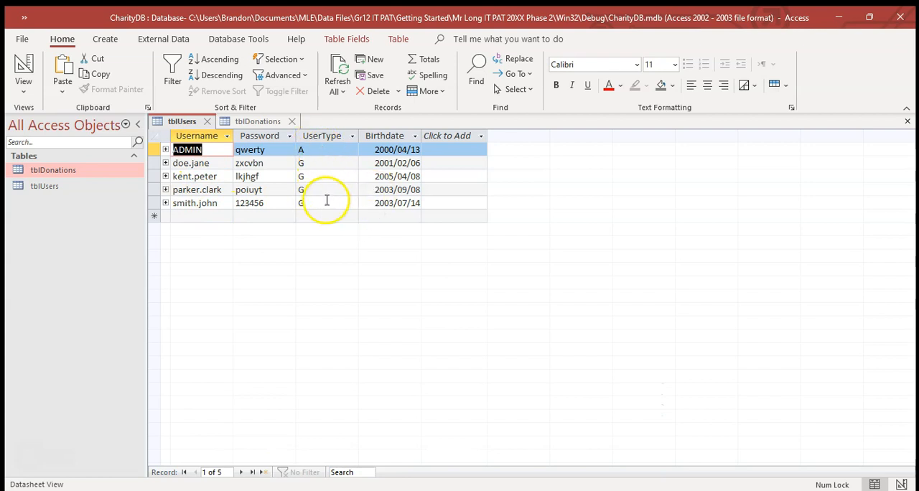
left_click(257, 121)
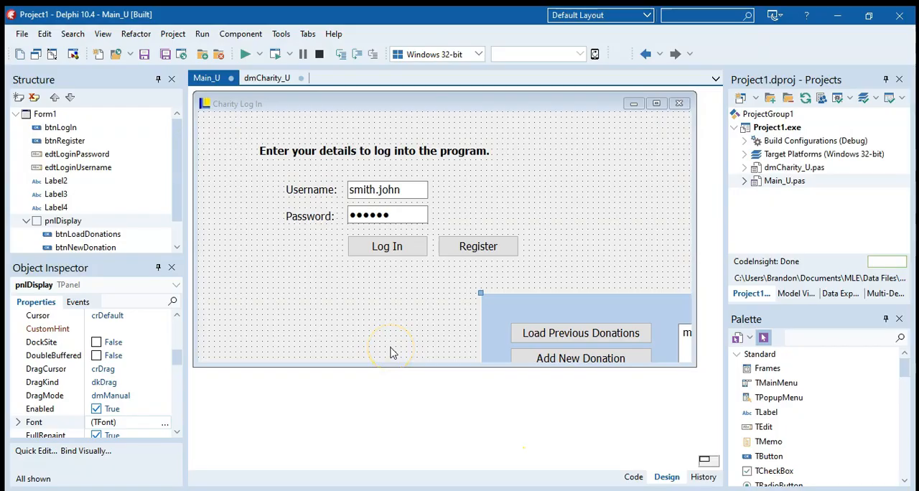
mouse_move(387, 246)
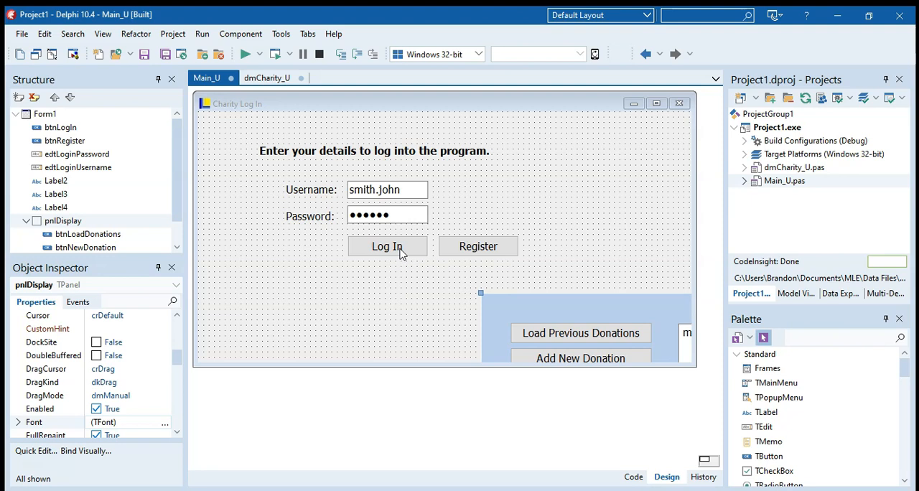
mouse_move(401, 256)
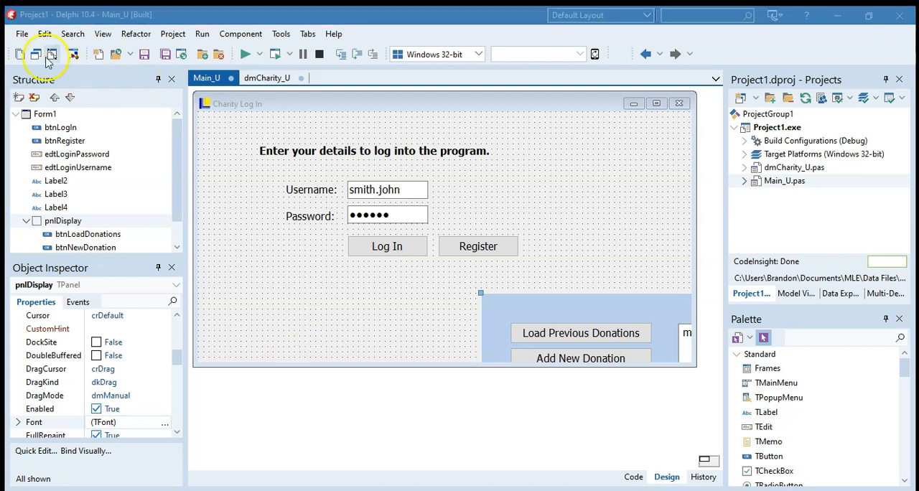
left_click(21, 34)
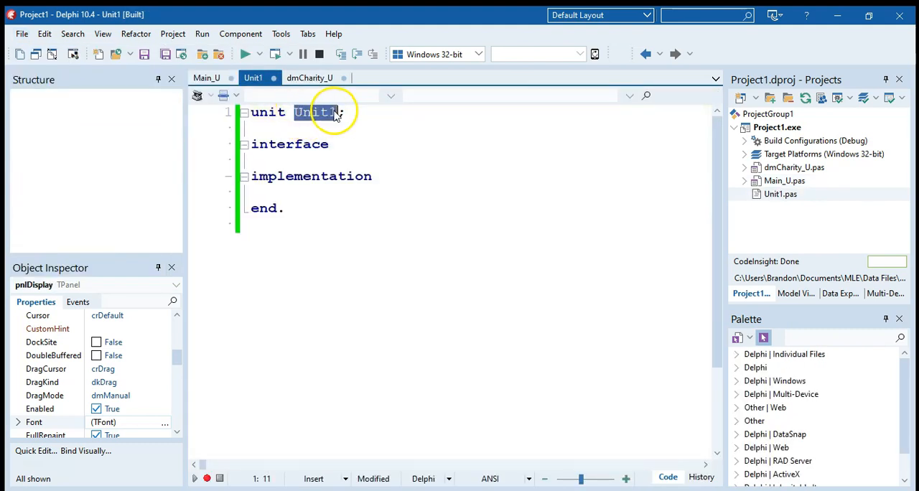
type("clsUser")
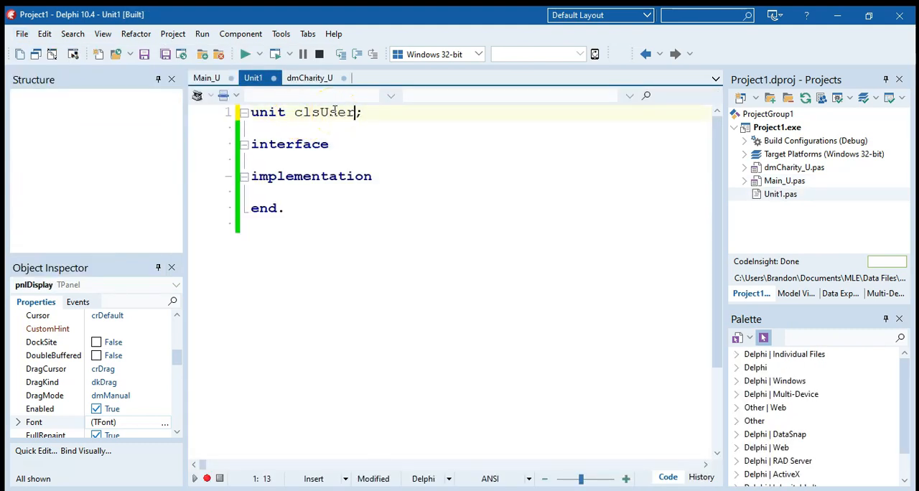
type("_U")
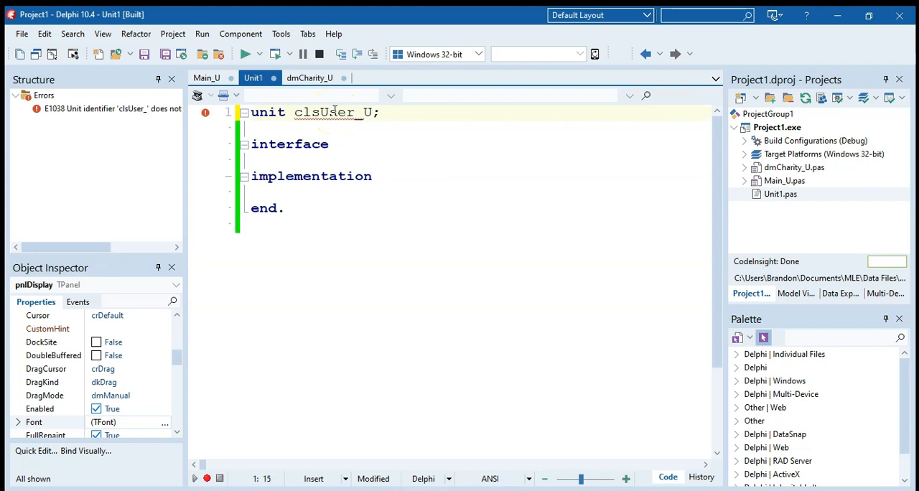
Save the new unit to disk as clsUser_U.
left_click(21, 33)
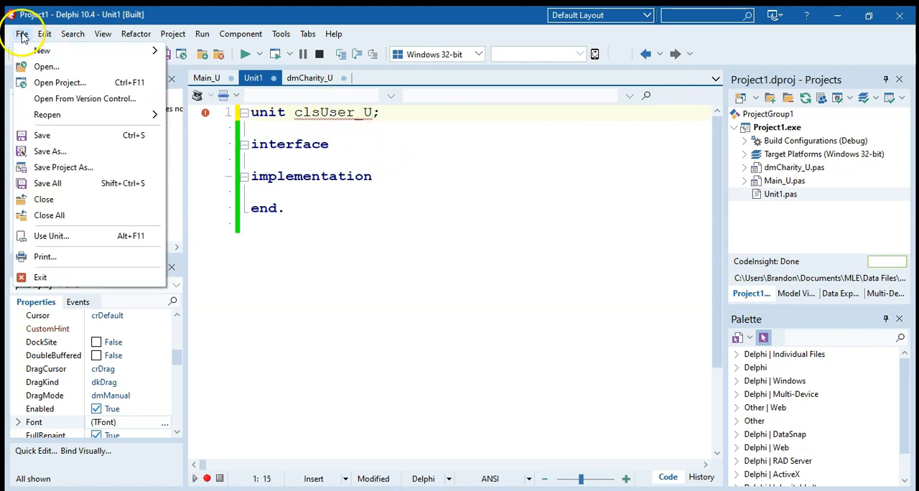
mouse_move(42, 135)
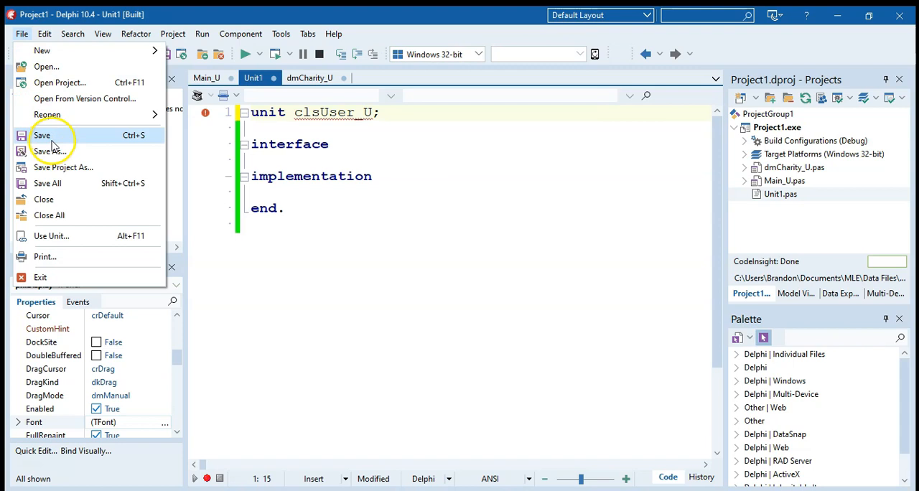
left_click(48, 151)
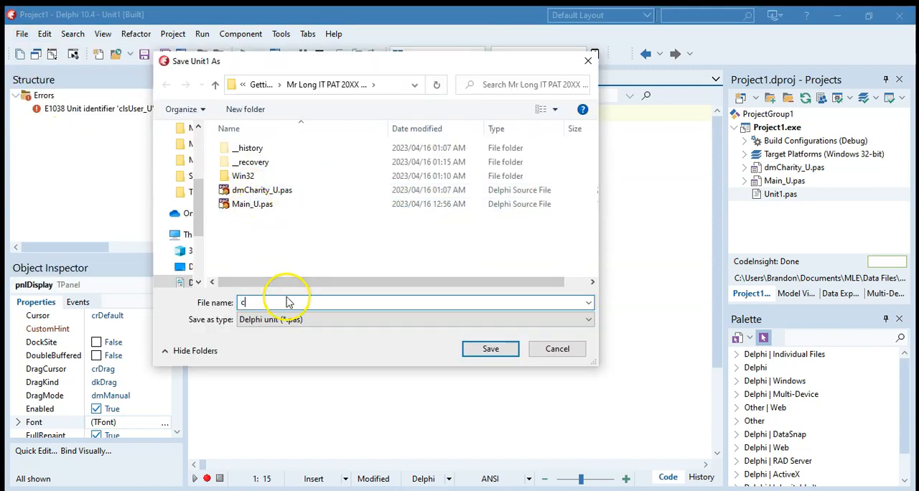
type("clsUser_U")
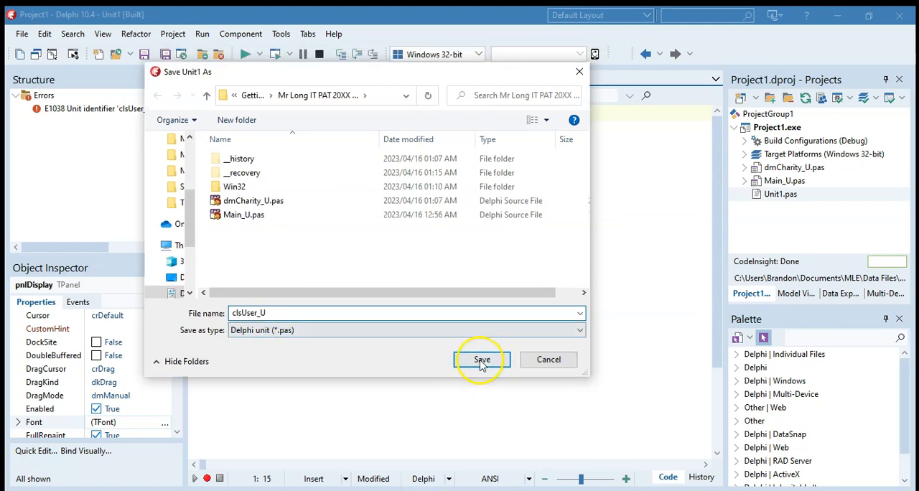
left_click(481, 360)
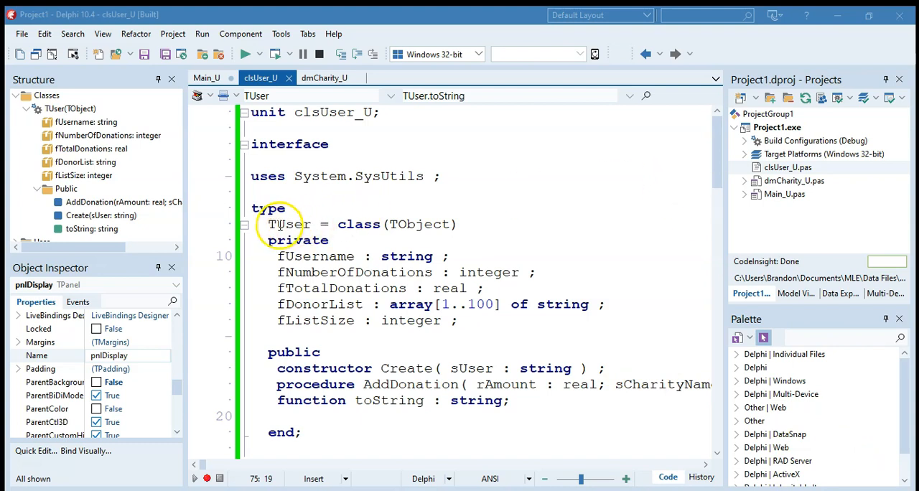
mouse_move(316, 257)
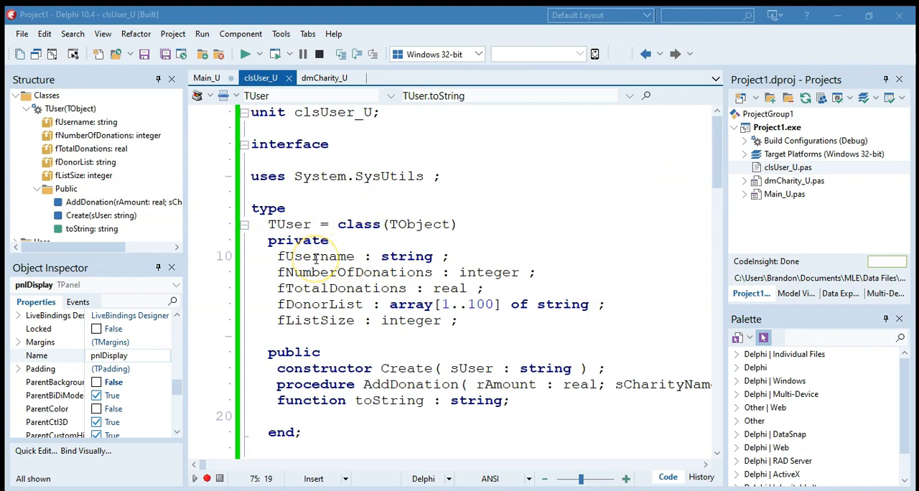
mouse_move(352, 271)
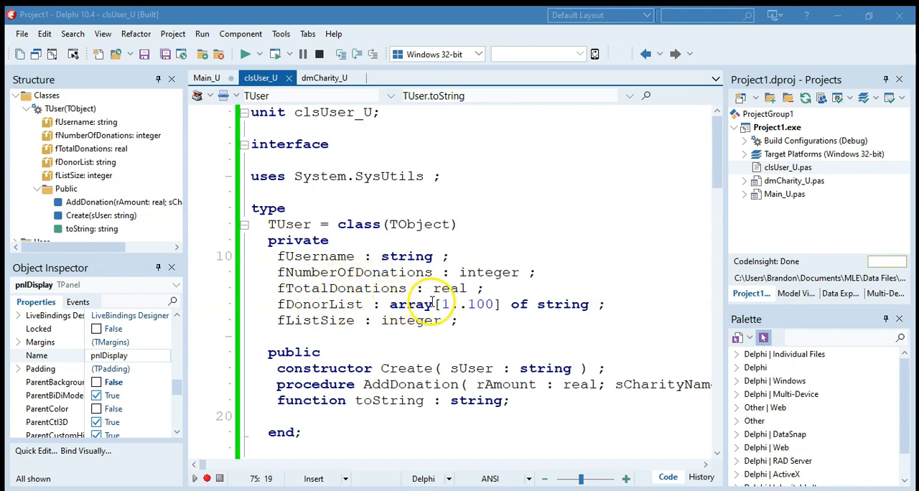
mouse_move(301, 222)
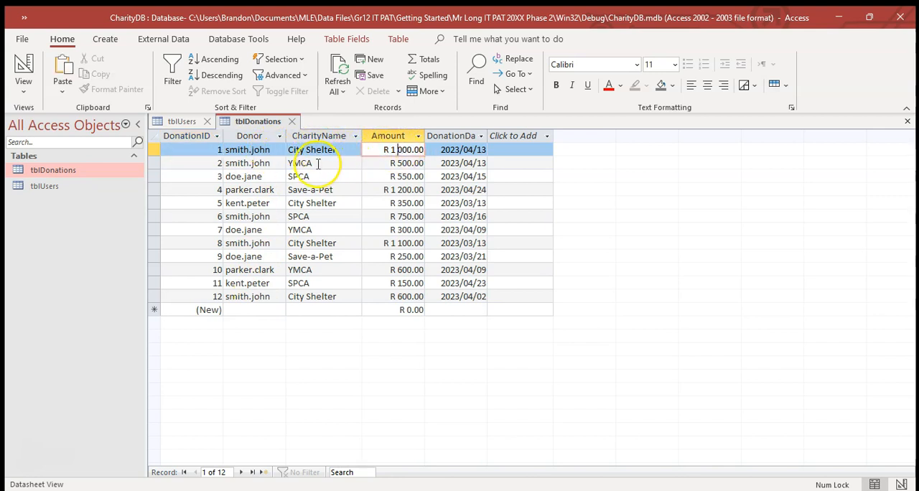
Review the TUser declaration, highlighting the sUser constructor parameter and the fDonorList field.
left_click(406, 163)
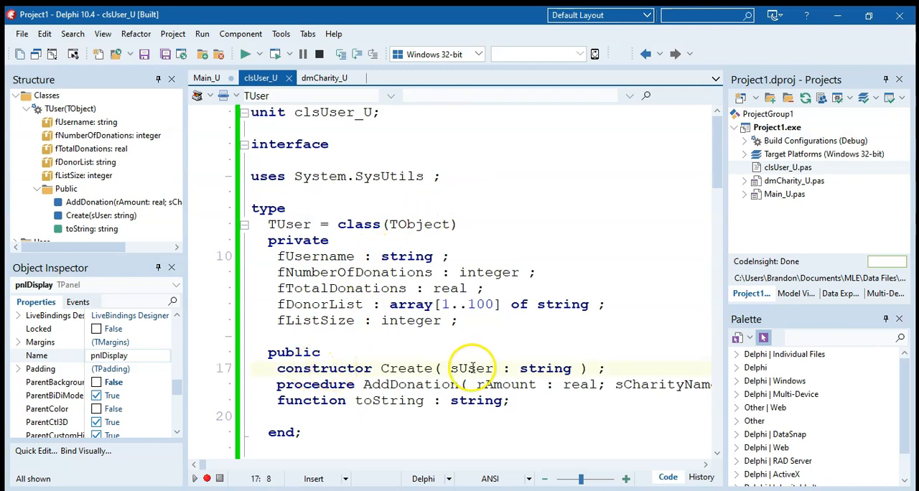
double_click(471, 369)
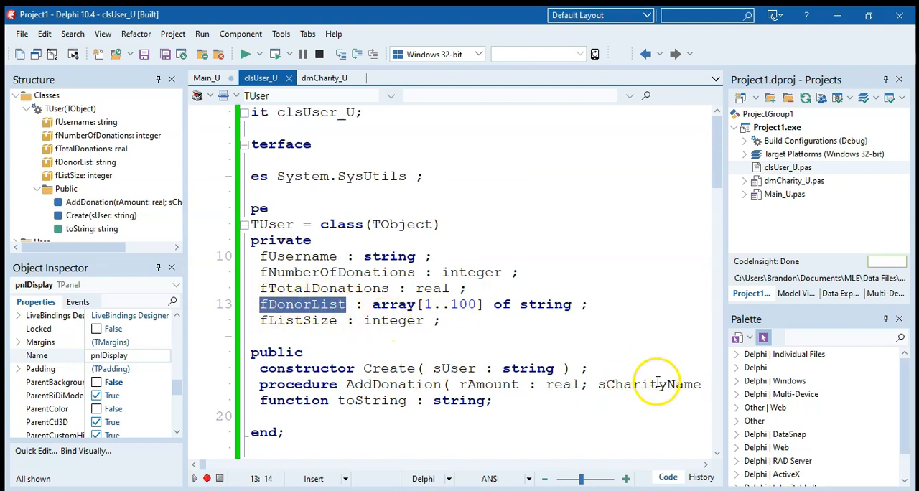
mouse_move(381, 321)
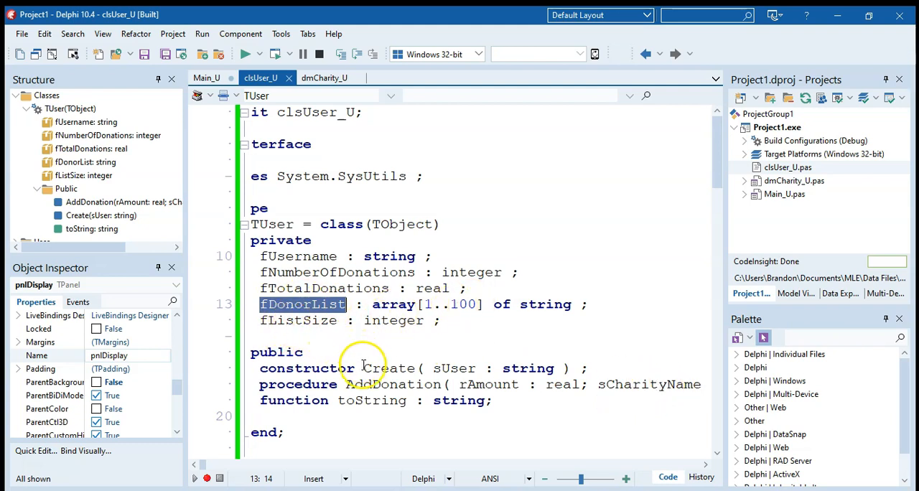
left_click(286, 400)
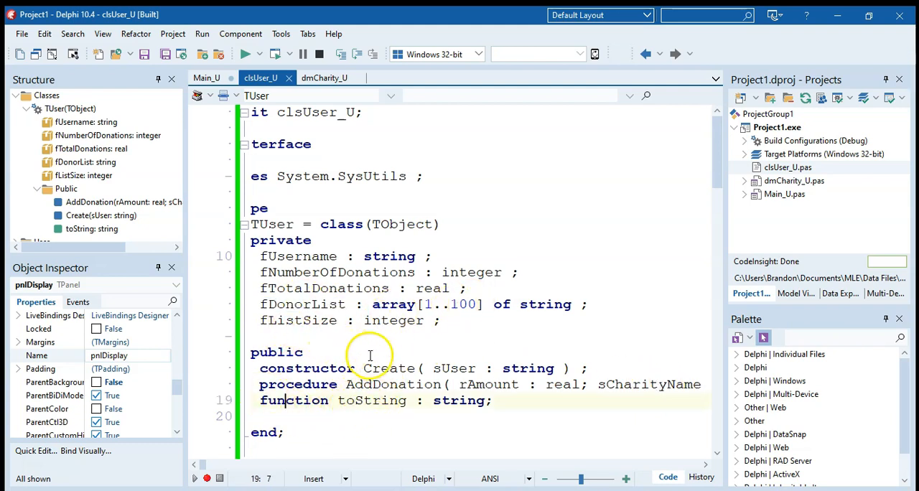
mouse_move(309, 256)
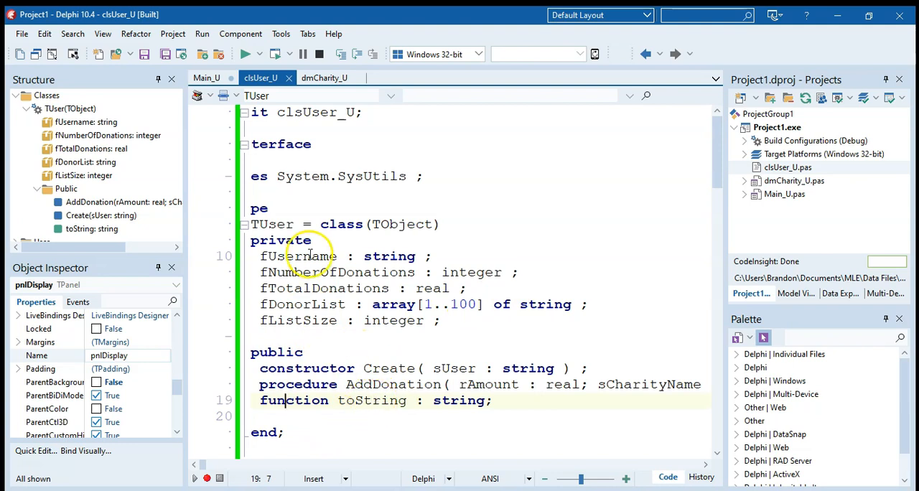
mouse_move(352, 288)
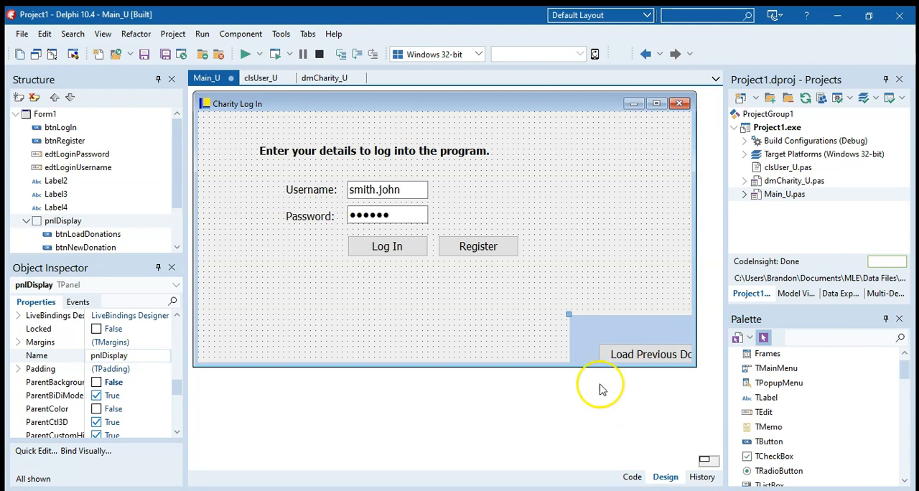
mouse_move(380, 251)
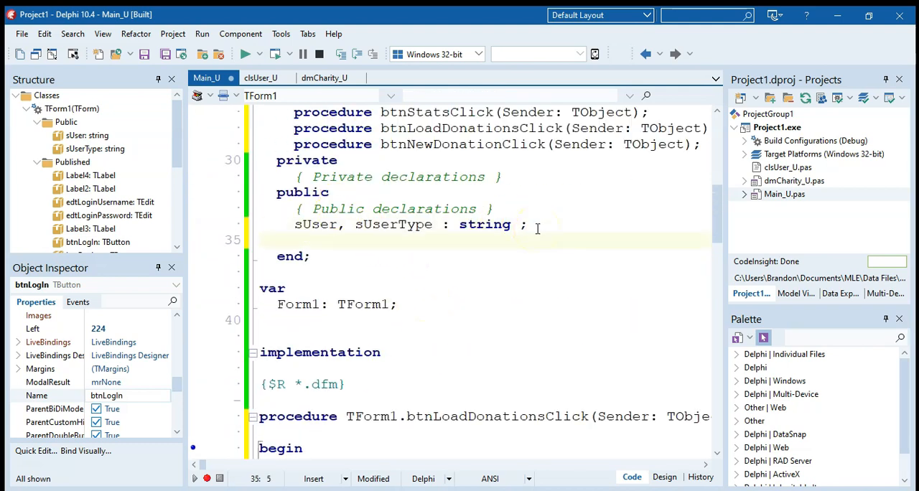
Declare public 'oMain : TUser' in Main_U and scroll down to btnLogInClick.
type("oMain : T")
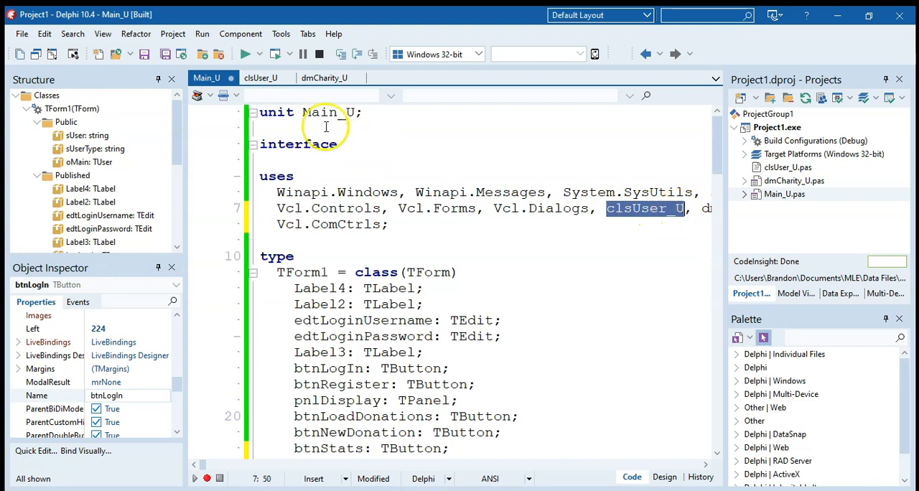
mouse_move(467, 304)
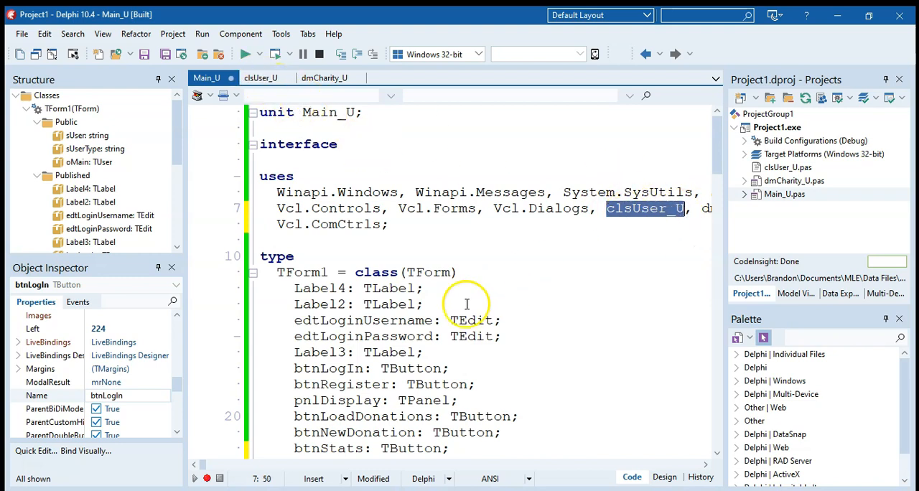
left_click(261, 77)
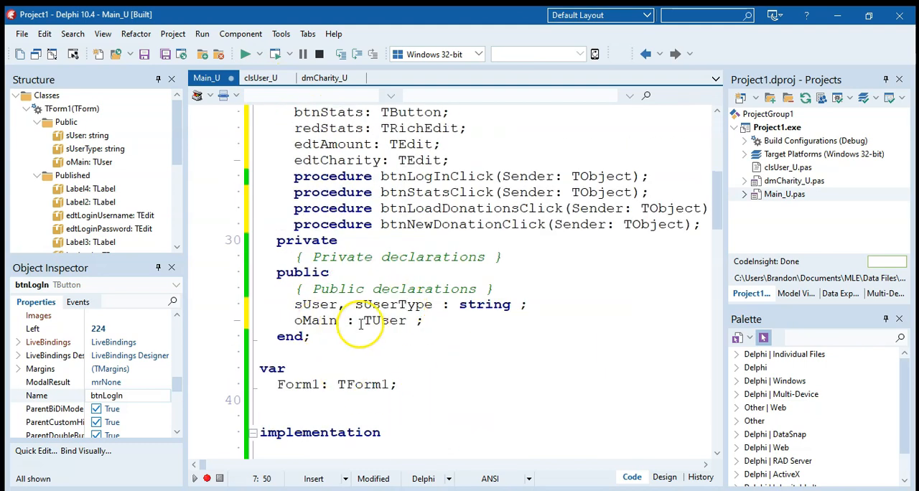
scroll("down", 3)
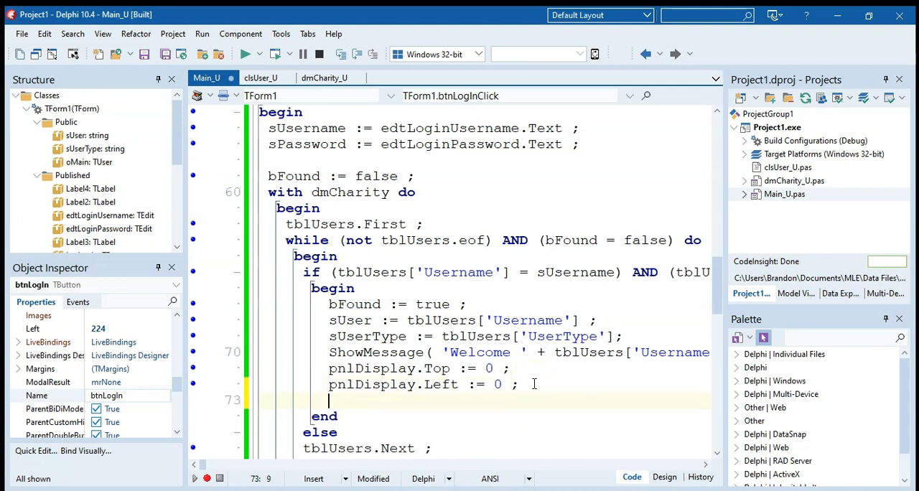
Add 'oMain := TUser.Create(sUser);' inside the login handler's found-user block.
type("oMain")
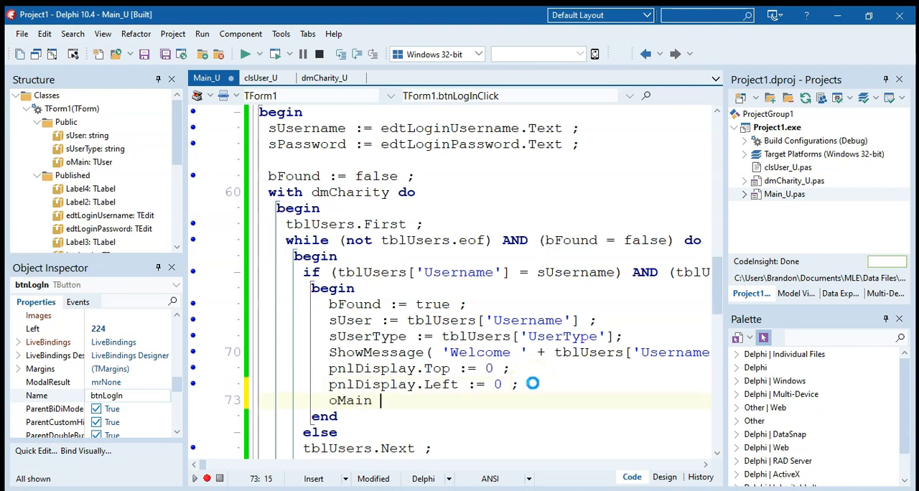
type(":= TUser.Create(")
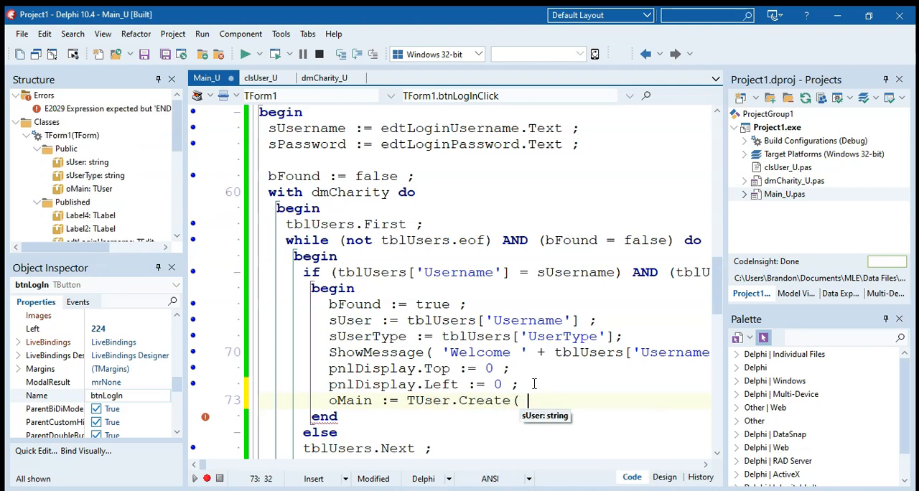
double_click(351, 320)
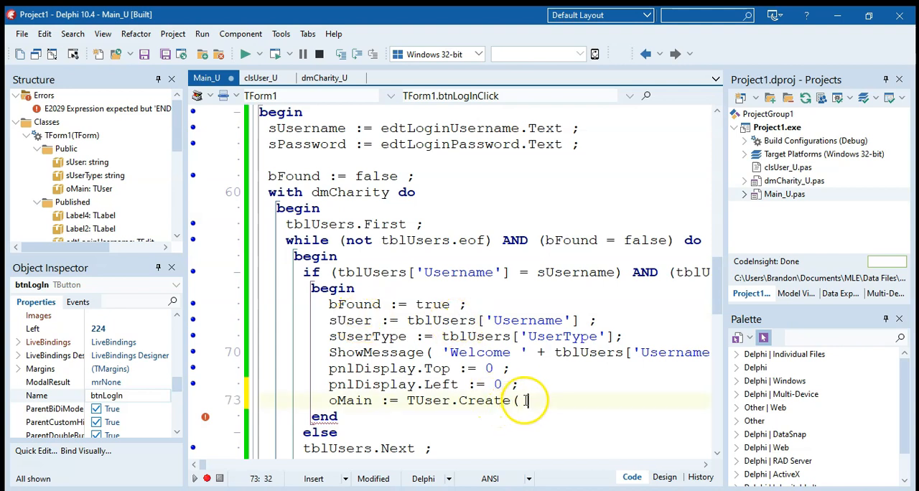
type("sUser")
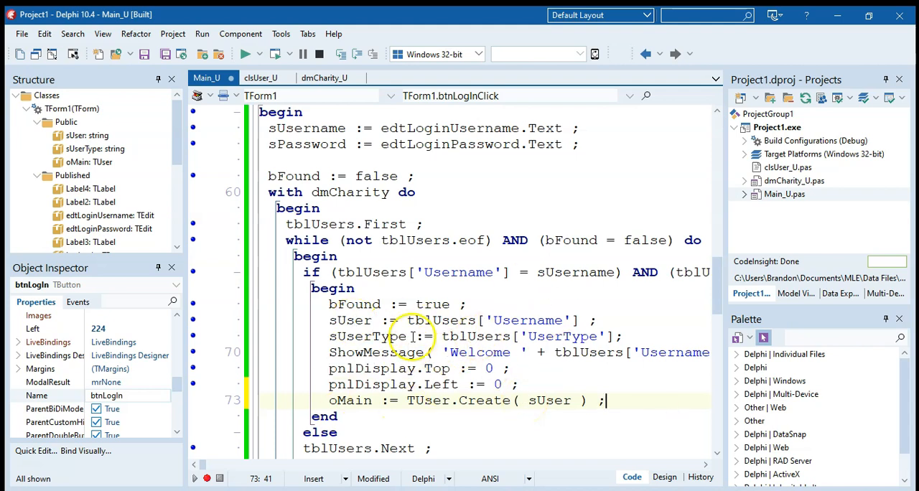
left_click(665, 476)
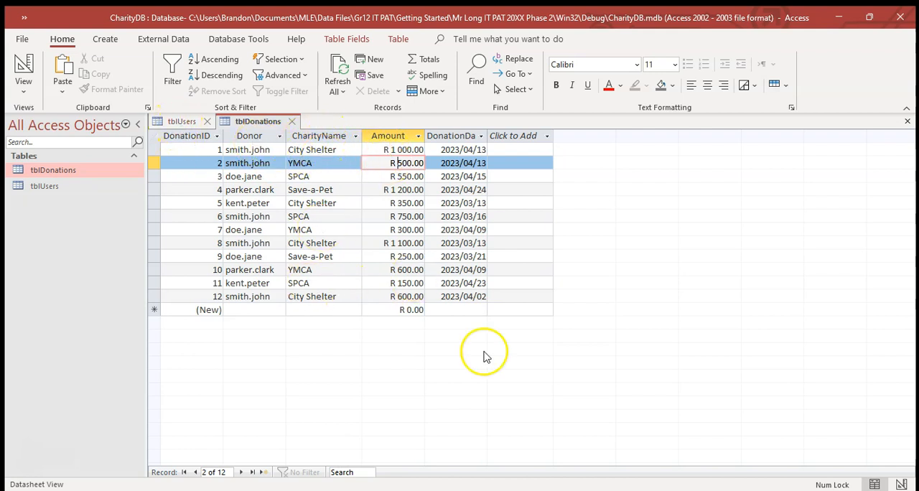
mouse_move(467, 478)
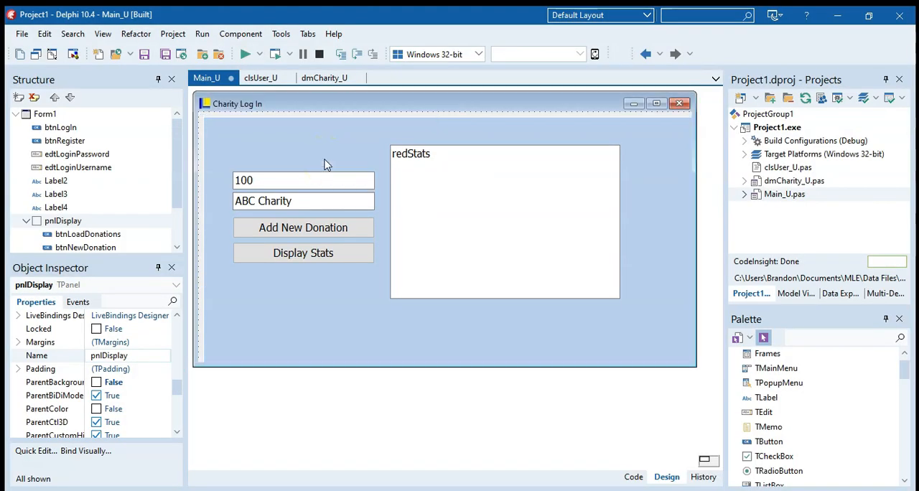
Generate the empty btnLoadDonationsClick handler from the Load Previous Donations button.
left_click(632, 477)
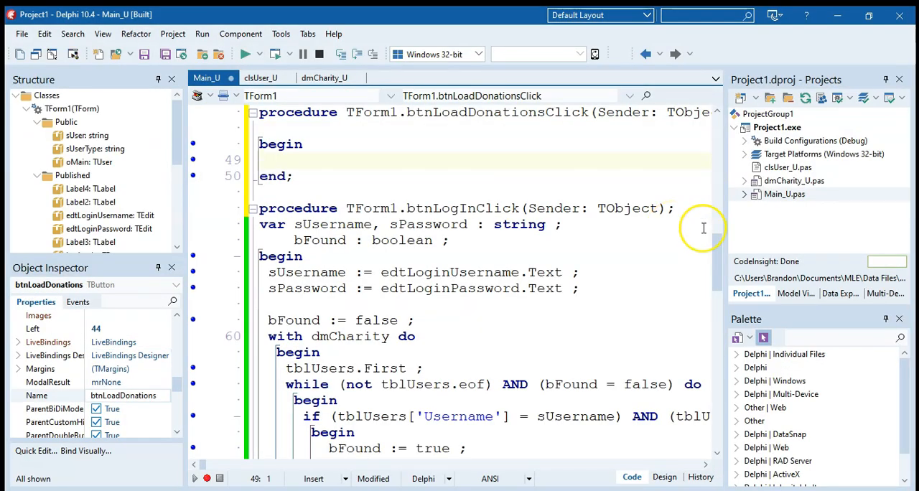
mouse_move(704, 228)
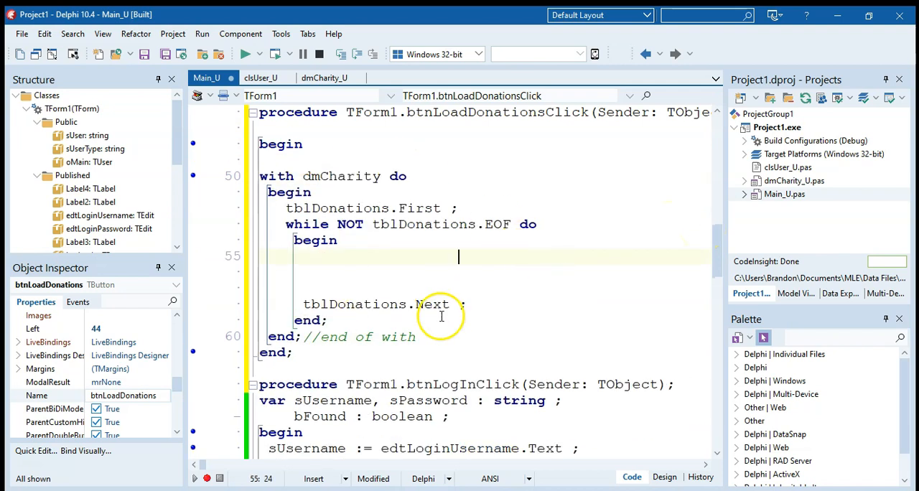
mouse_move(343, 235)
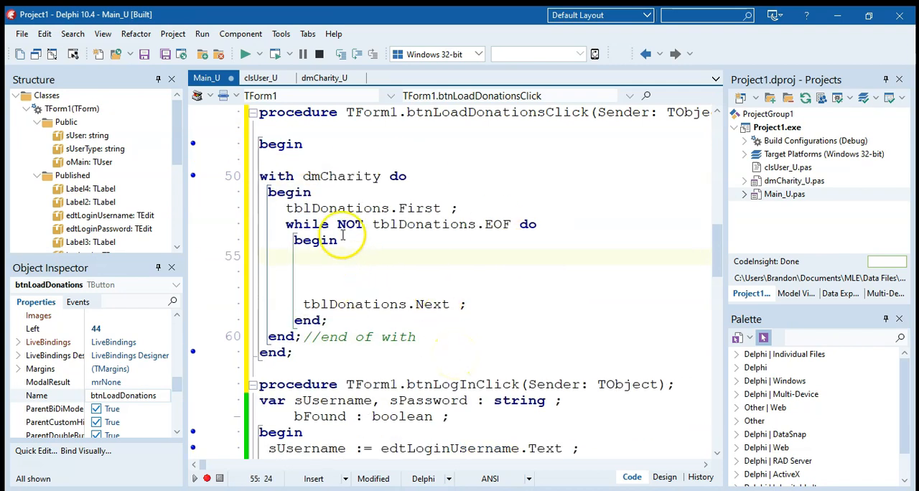
Loop through tblDonations, testing whether tblDonations['Donor'] = sUser.
double_click(337, 208)
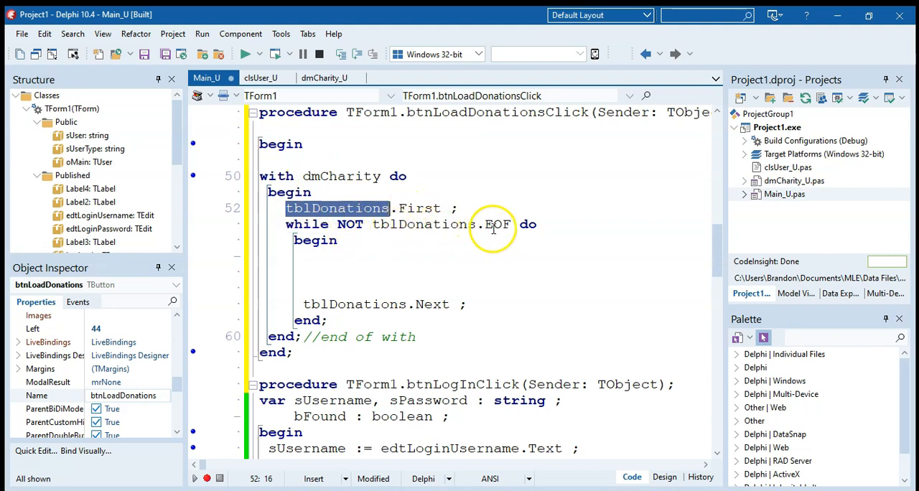
mouse_move(410, 316)
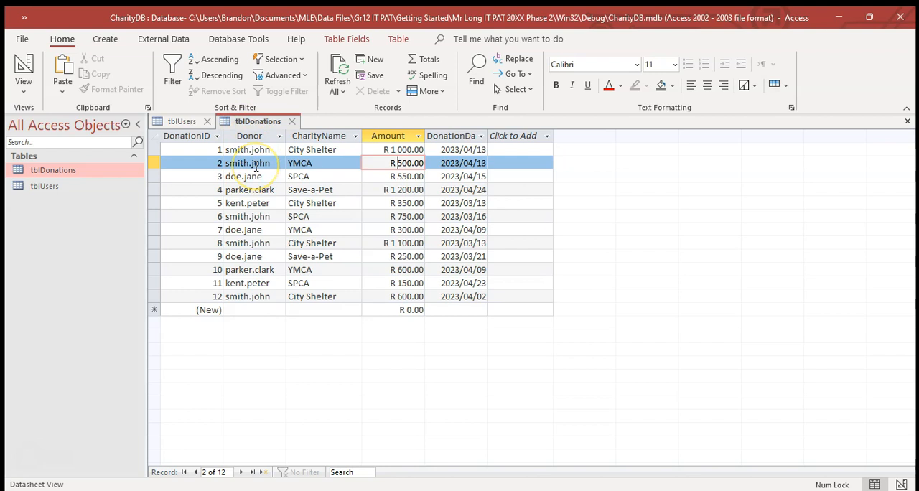
mouse_move(256, 167)
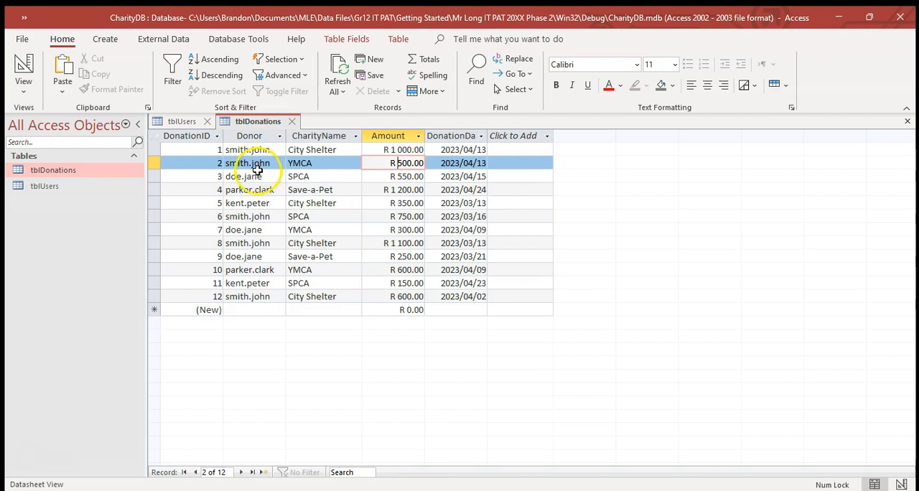
mouse_move(410, 142)
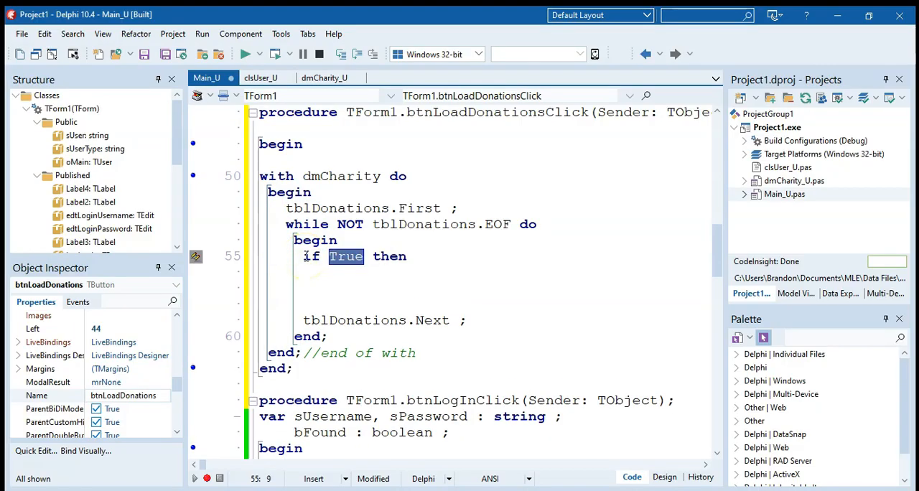
type("tblDona")
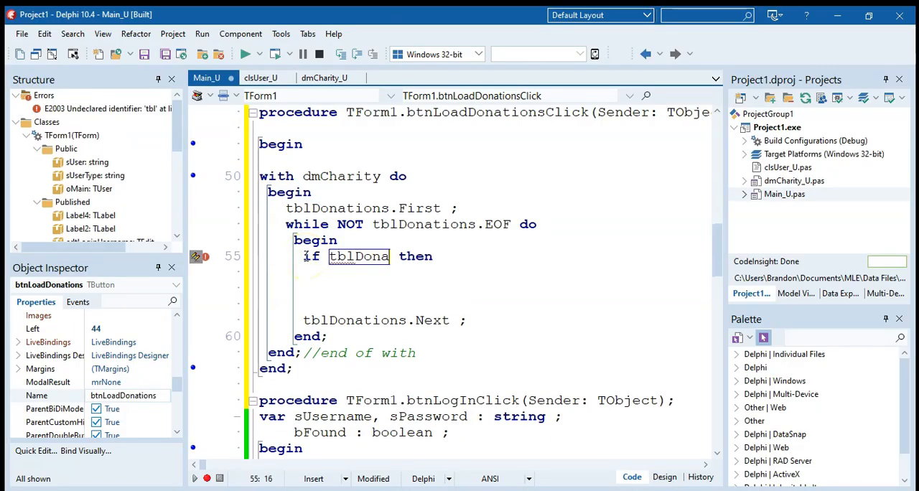
type("['Donor")
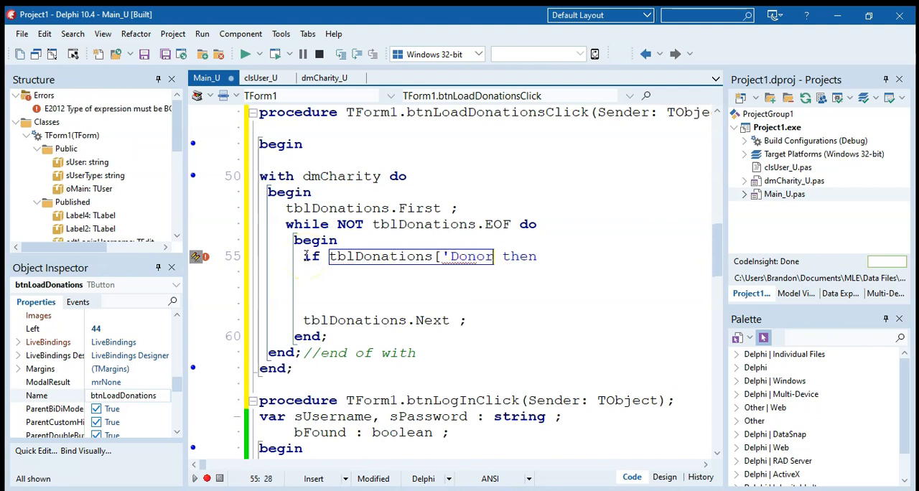
type("']")
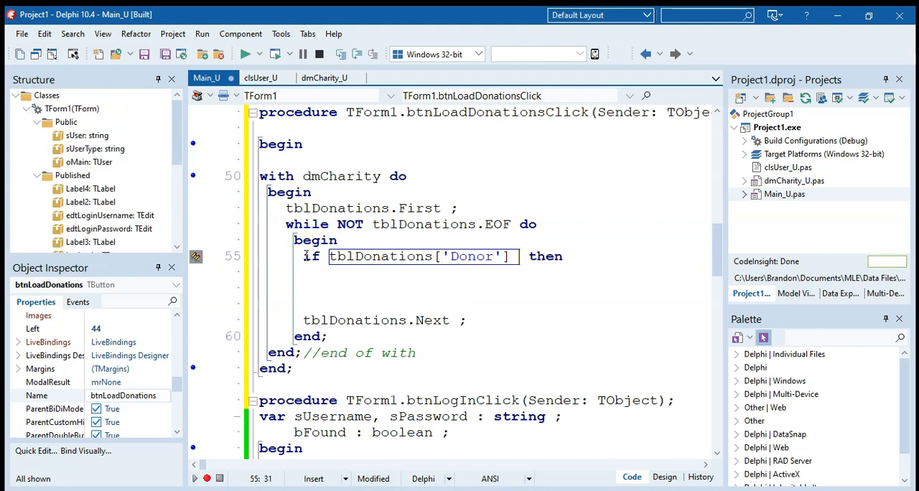
type("= sUser")
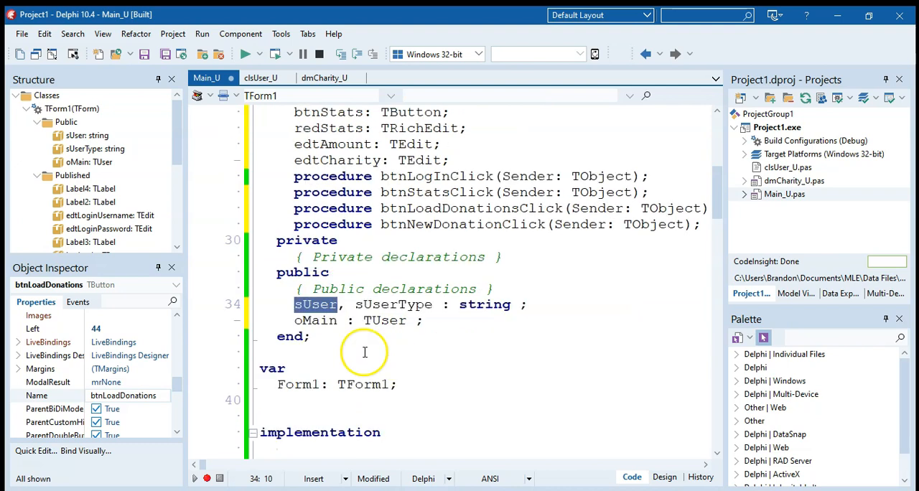
For matching rows, call oMain.AddDonation with the row's Amount and CharityName.
scroll("down", 3)
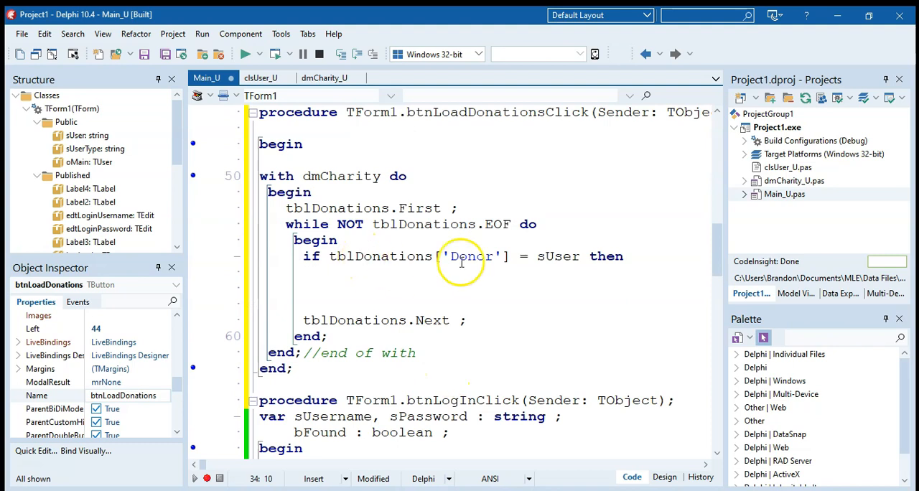
type("begin")
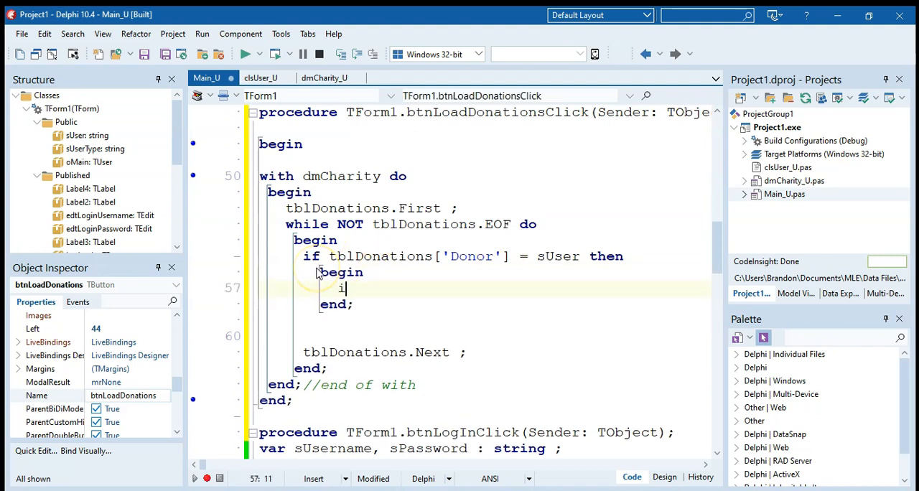
type("oMain.")
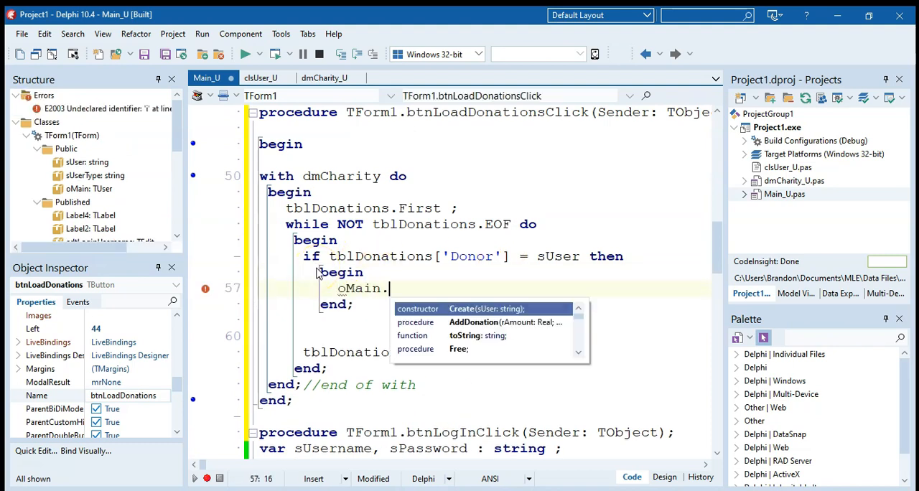
type("AddDonation(")
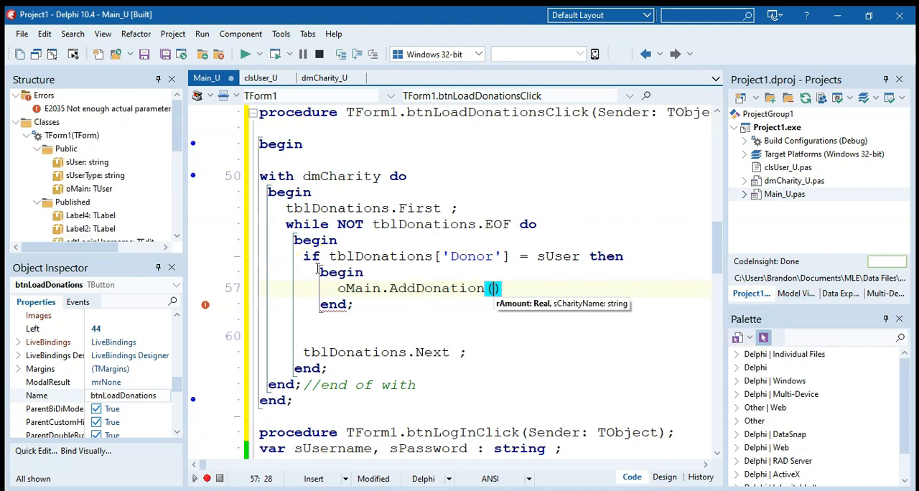
type("t")
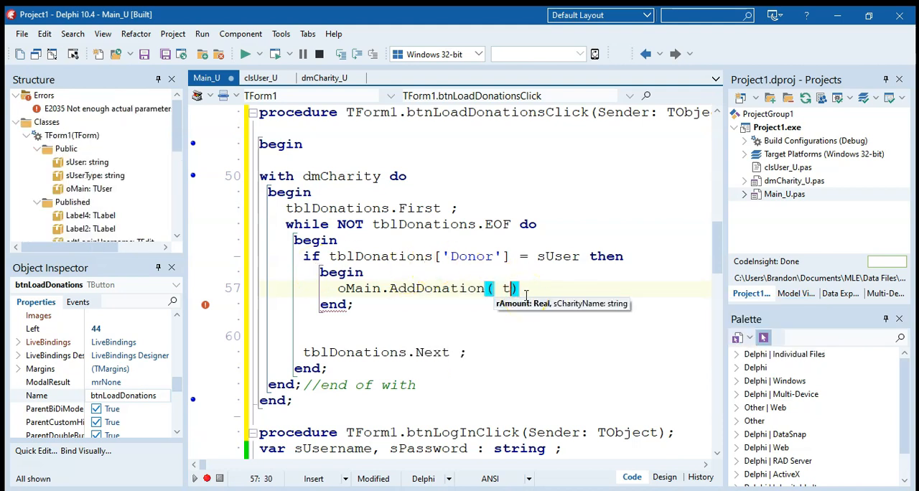
type("blDonations[]")
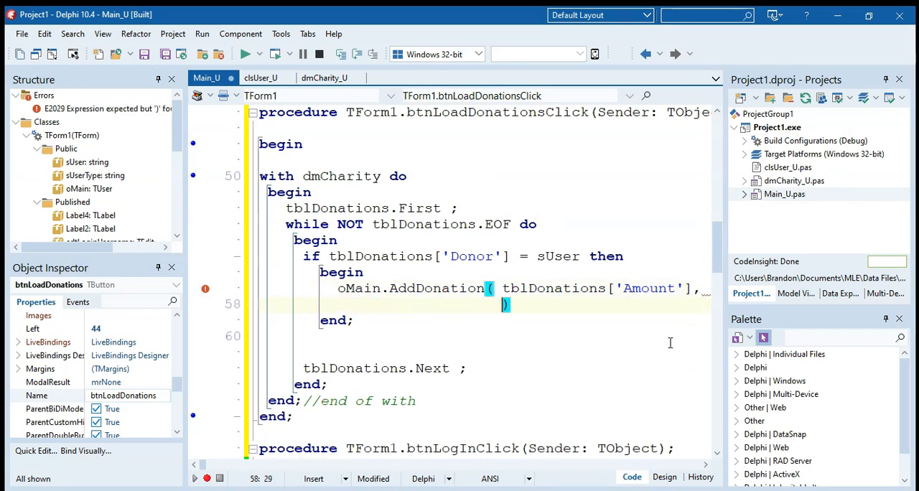
type("tblDonatio")
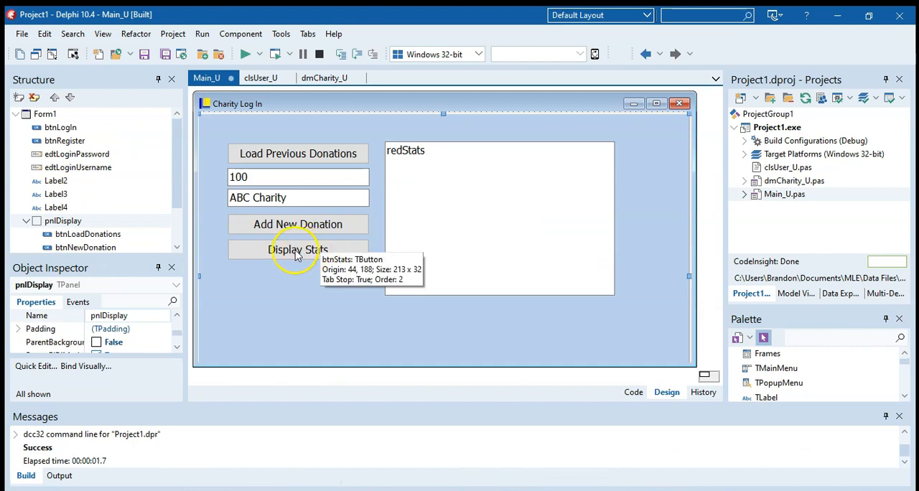
double_click(297, 250)
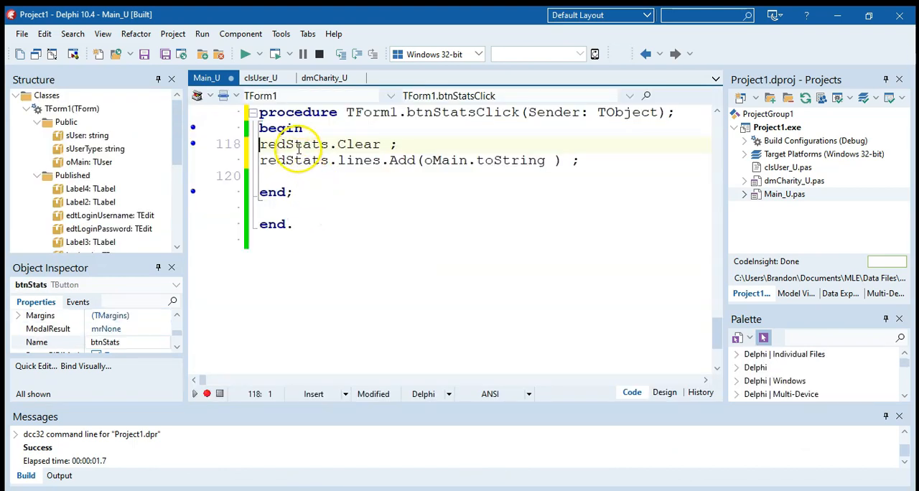
double_click(510, 161)
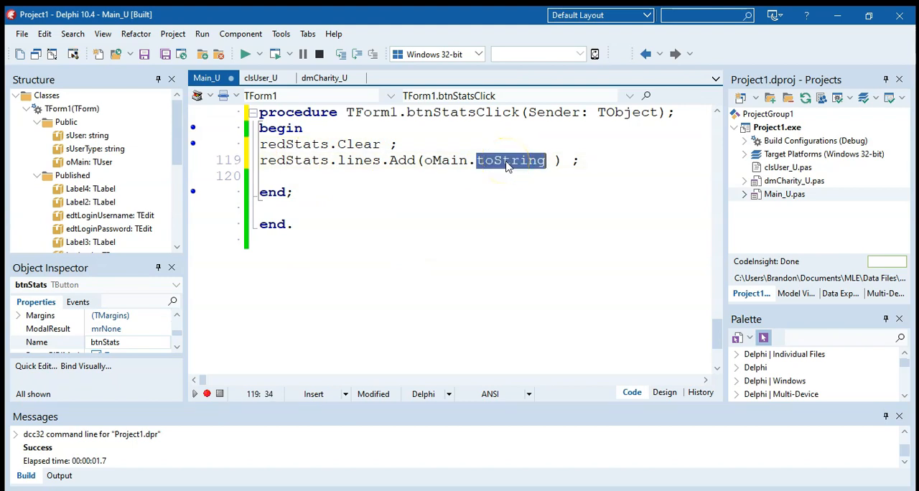
left_click(664, 392)
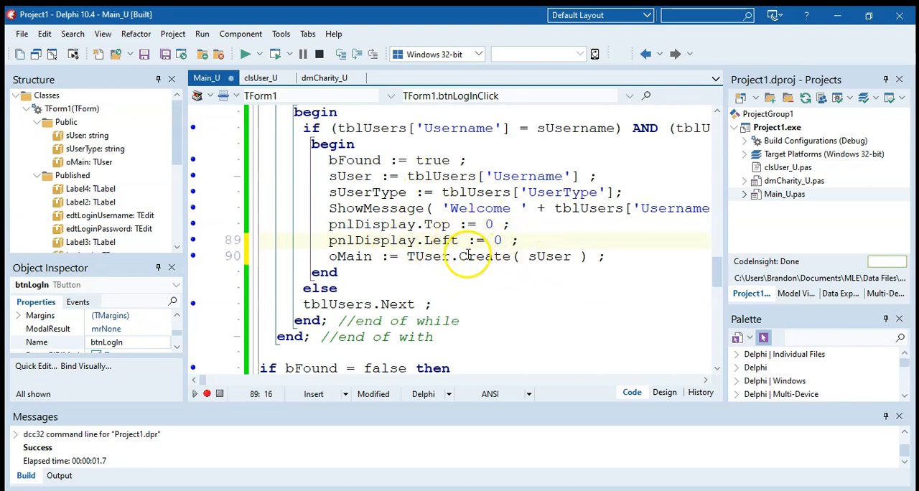
scroll("down", 3)
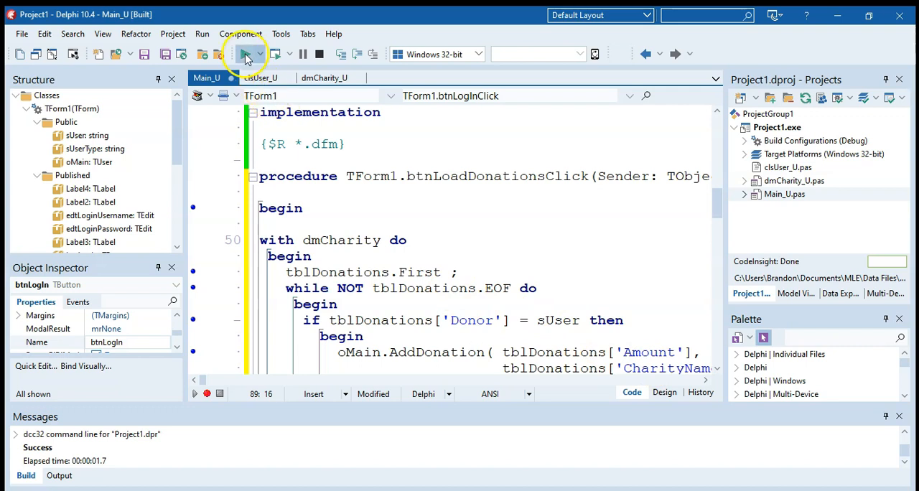
left_click(246, 53)
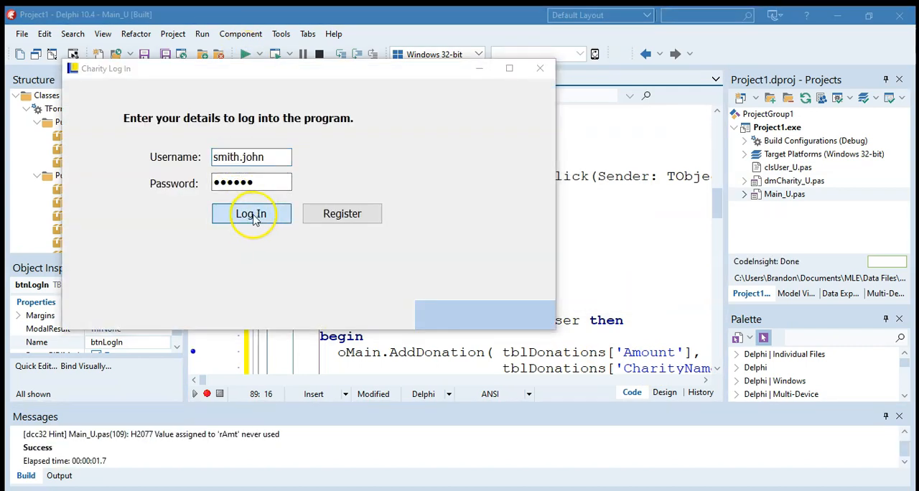
left_click(251, 213)
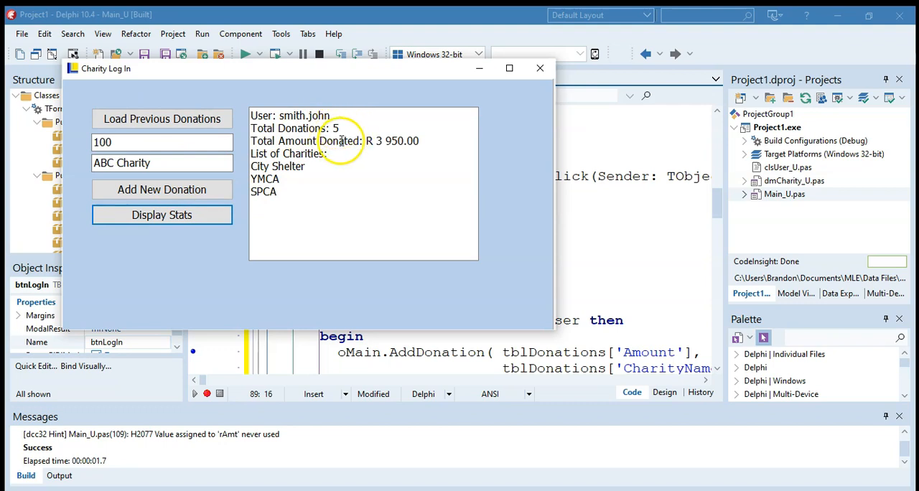
mouse_move(366, 176)
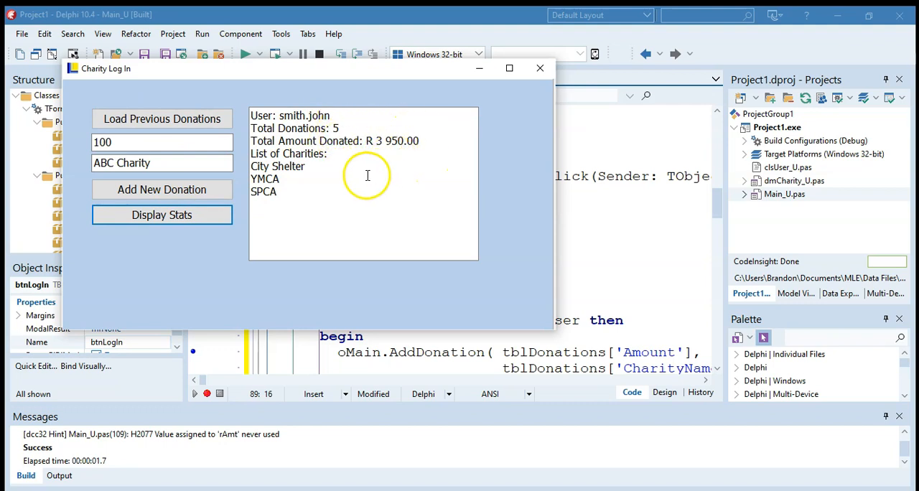
mouse_move(281, 198)
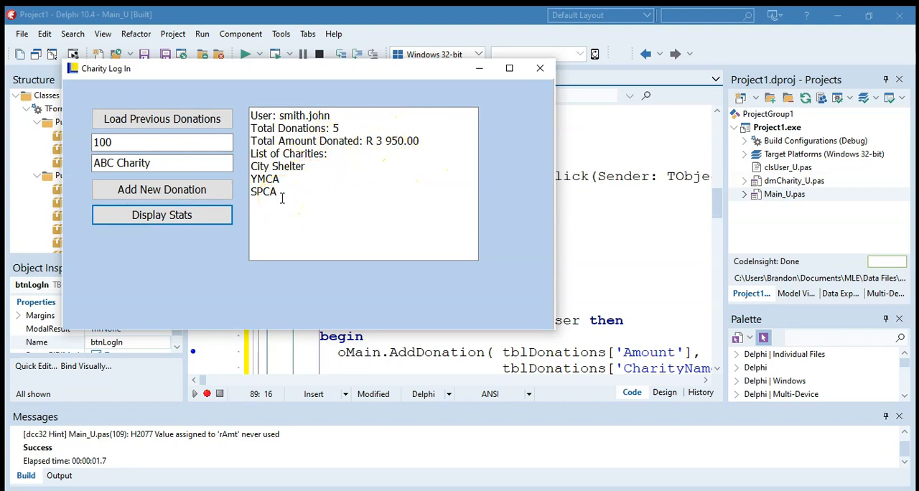
left_click(162, 189)
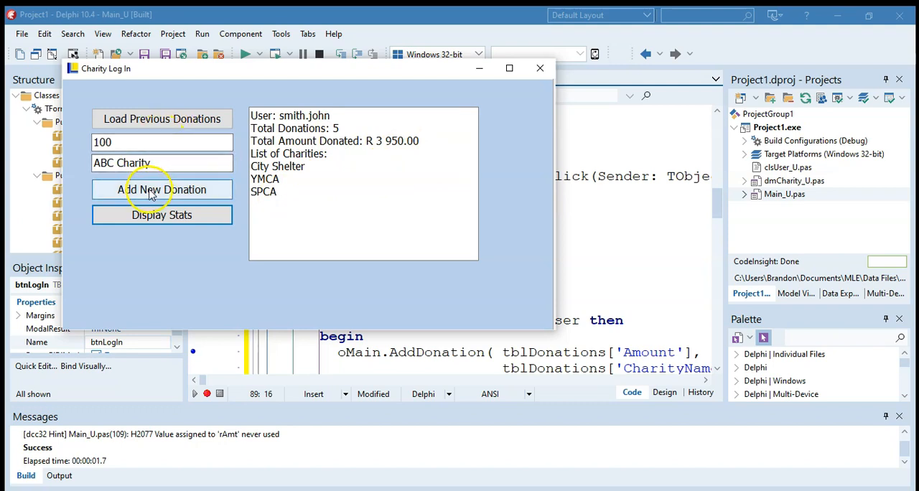
mouse_move(212, 189)
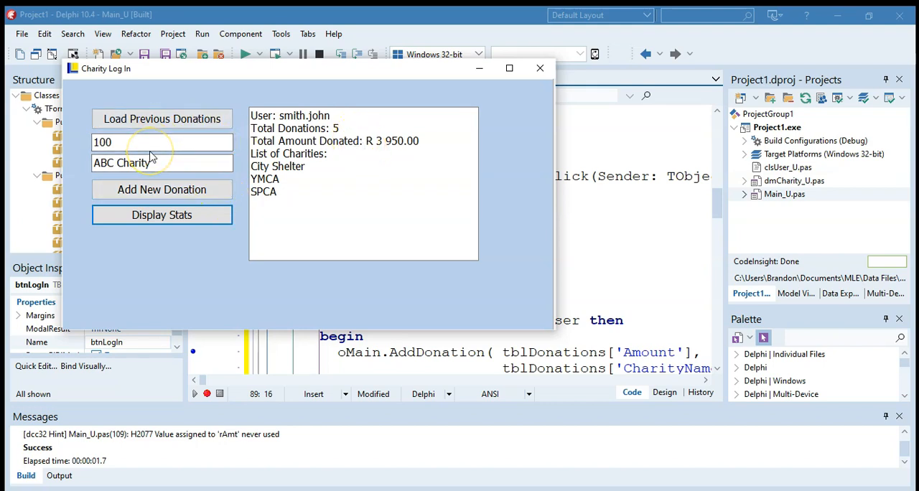
mouse_move(161, 190)
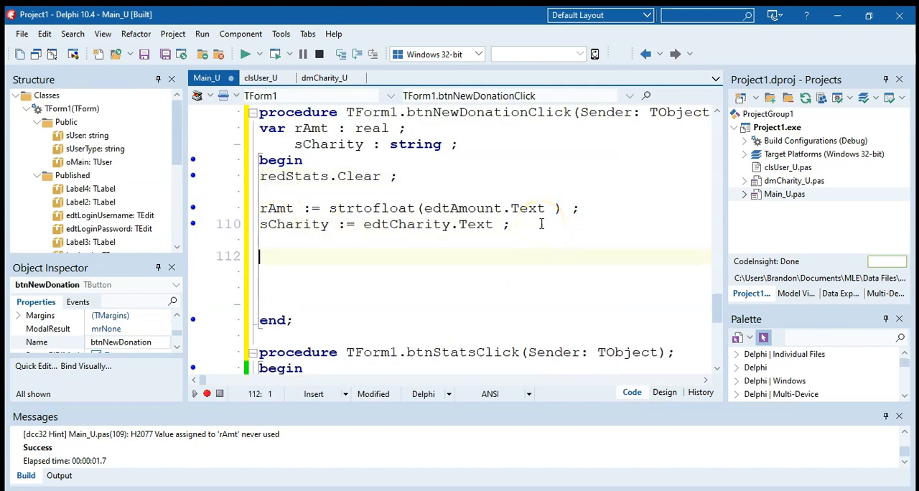
Add 'oMain.AddDonation(rAmt, sCharity);' and begin the redStats output line.
type("oMain.AddDonation(")
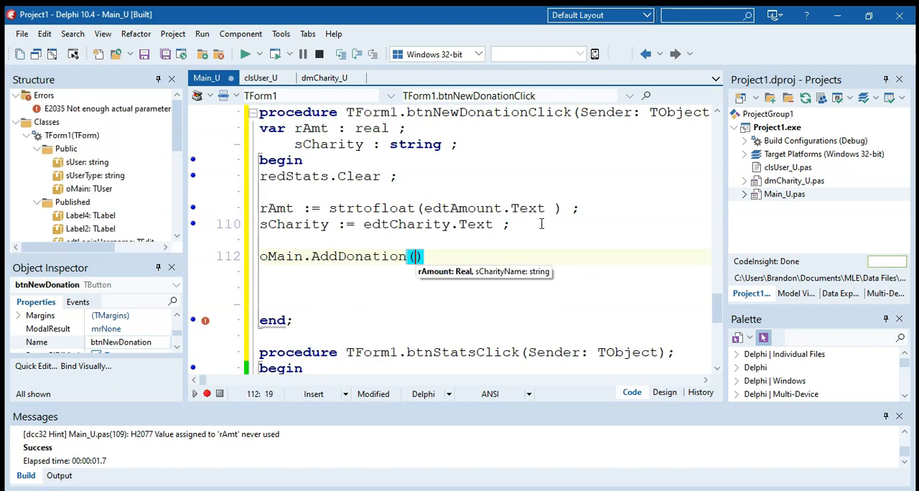
type("rAmt, sCharity")
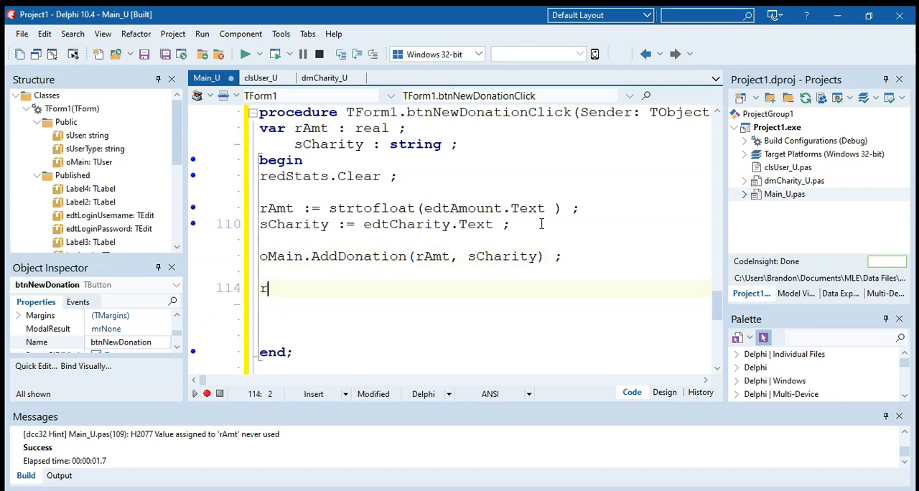
type("edStat")
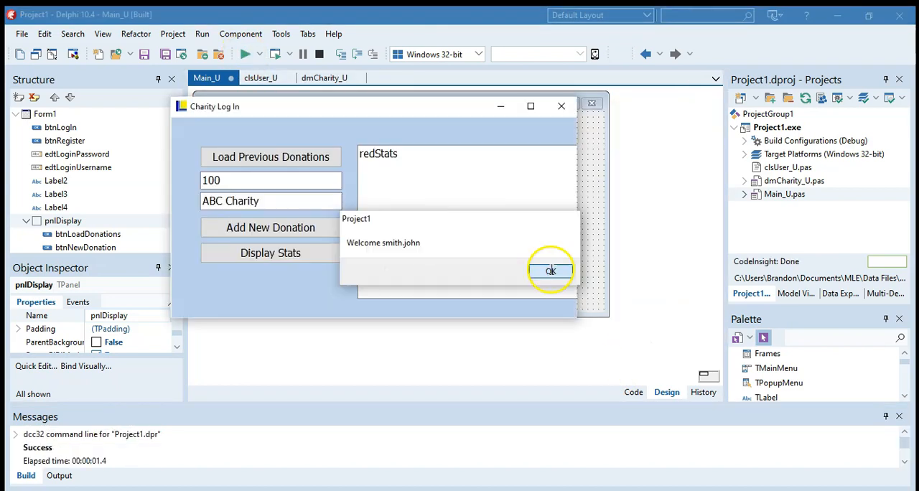
Rerun the app, dismiss smith.john's welcome, load his donations and display stats.
left_click(550, 270)
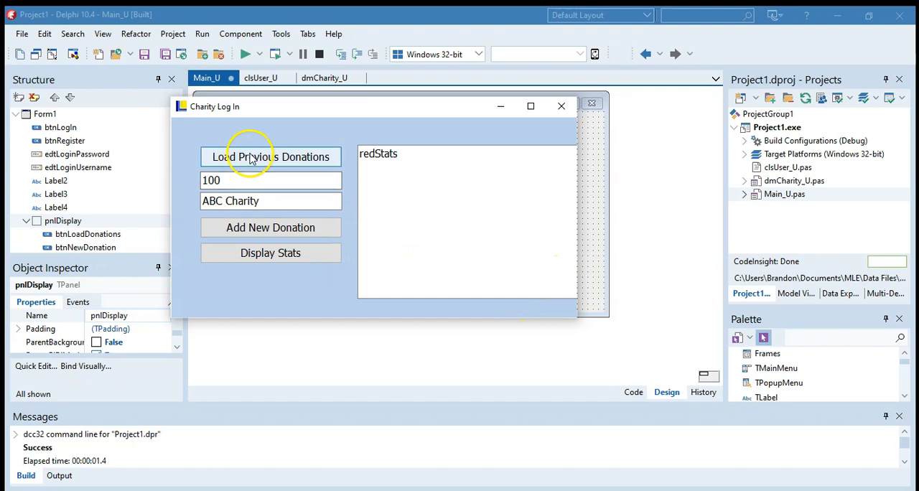
mouse_move(292, 270)
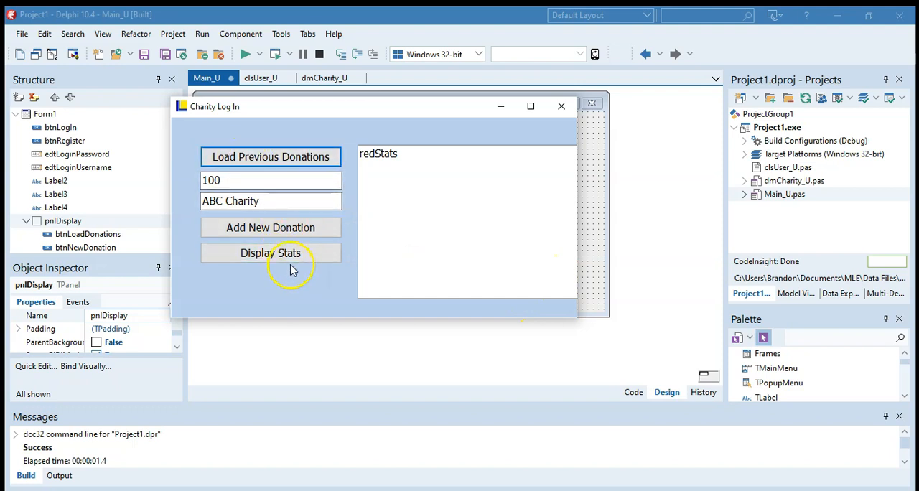
left_click(270, 253)
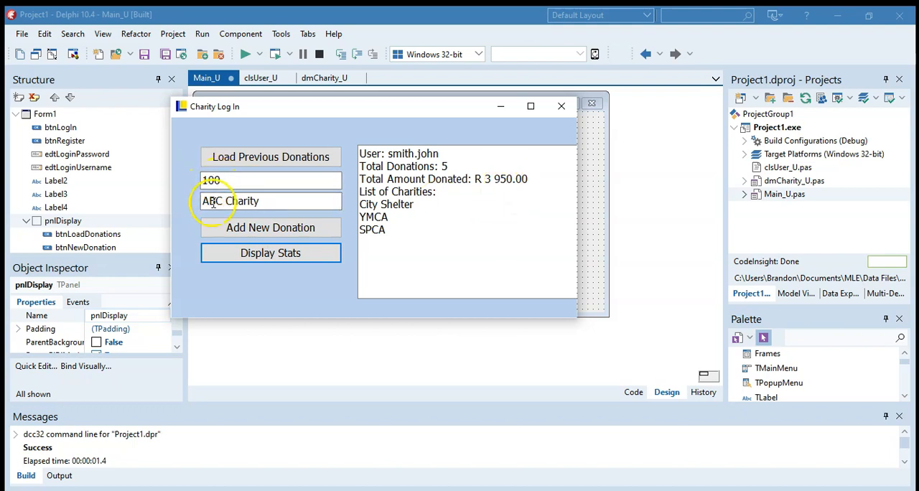
left_click(271, 228)
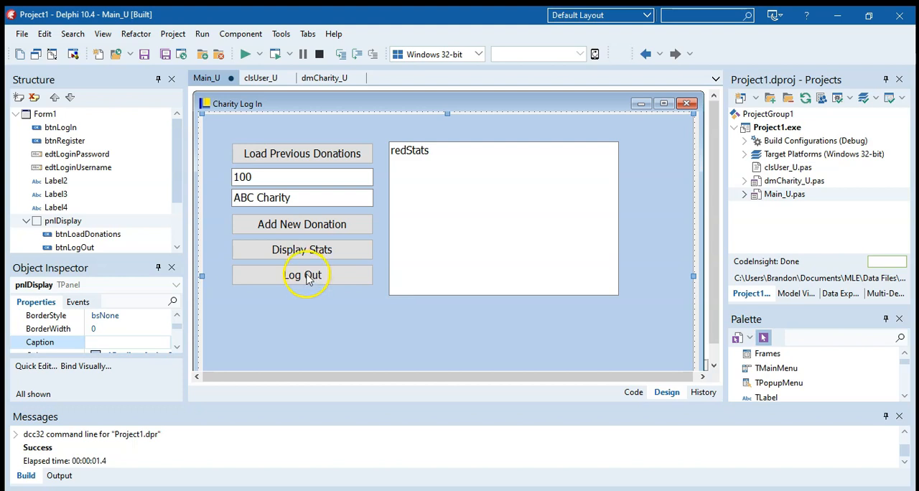
Code btnLogOutClick to move pnlDisplay to 600,600, clear edtLoginPassword and handle oMain.
left_click(302, 275)
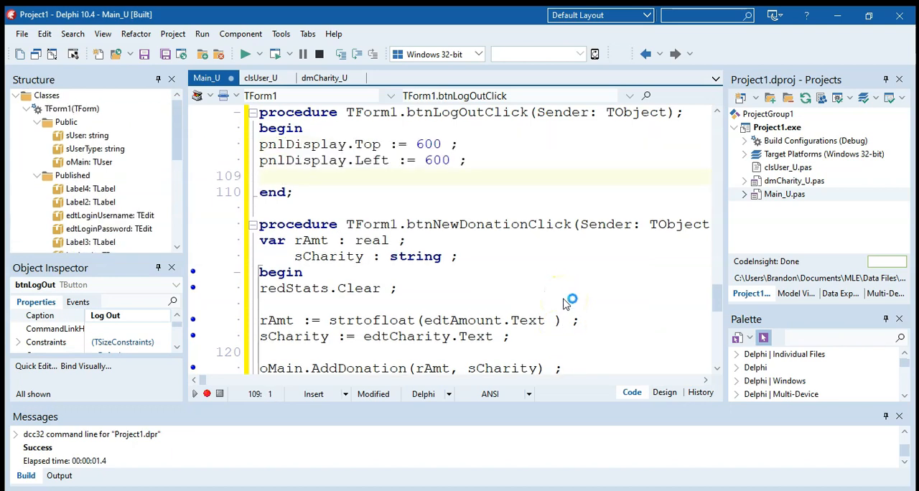
left_click(262, 176)
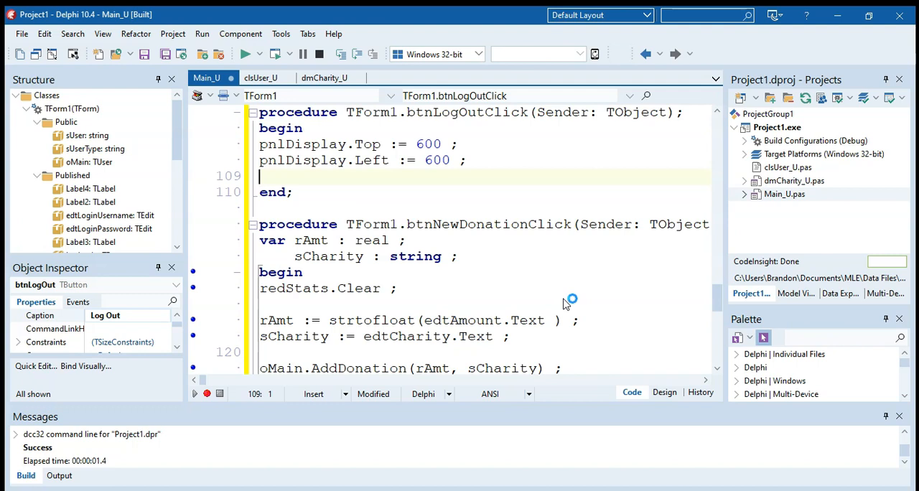
type("edt")
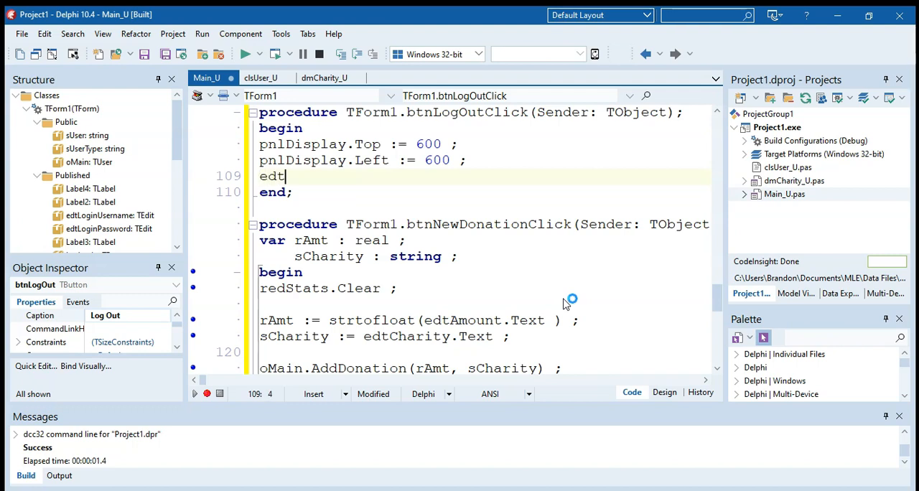
type("edt")
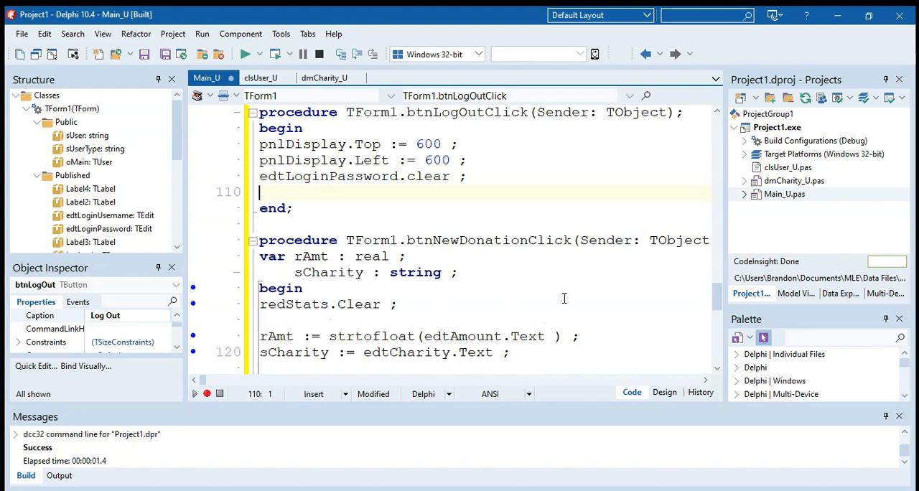
type("oMa")
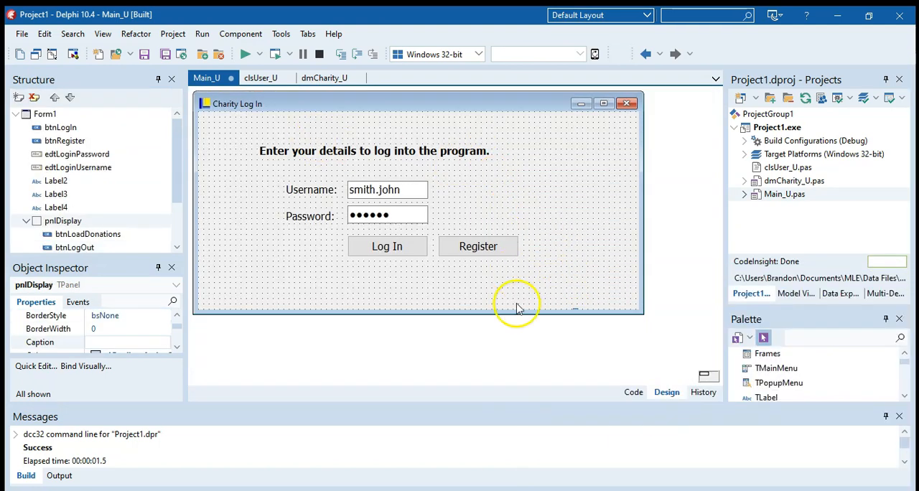
Run the app, view smith.john's stats, log out, and confirm ADMIN shows 0 donations.
left_click(247, 54)
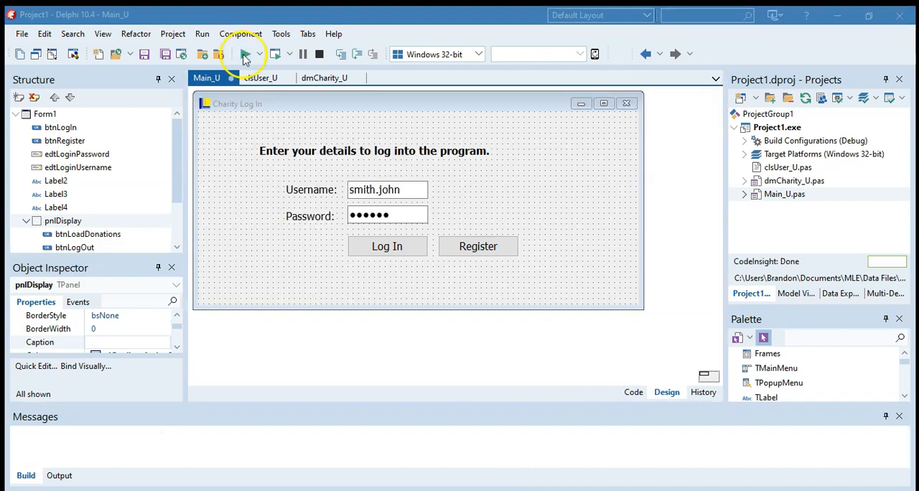
left_click(247, 54)
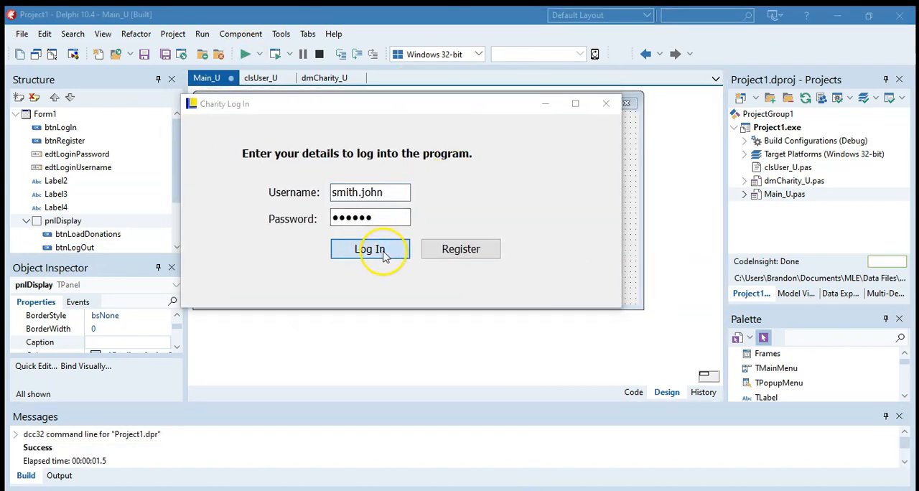
left_click(370, 250)
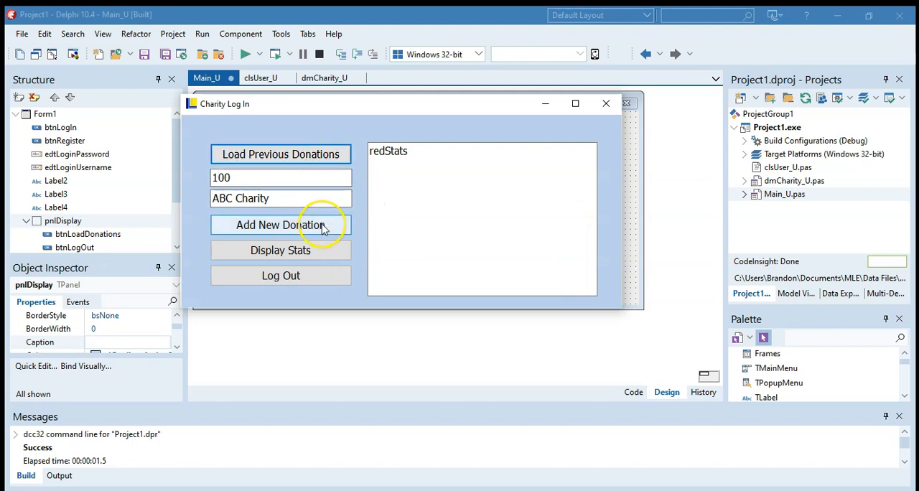
left_click(281, 249)
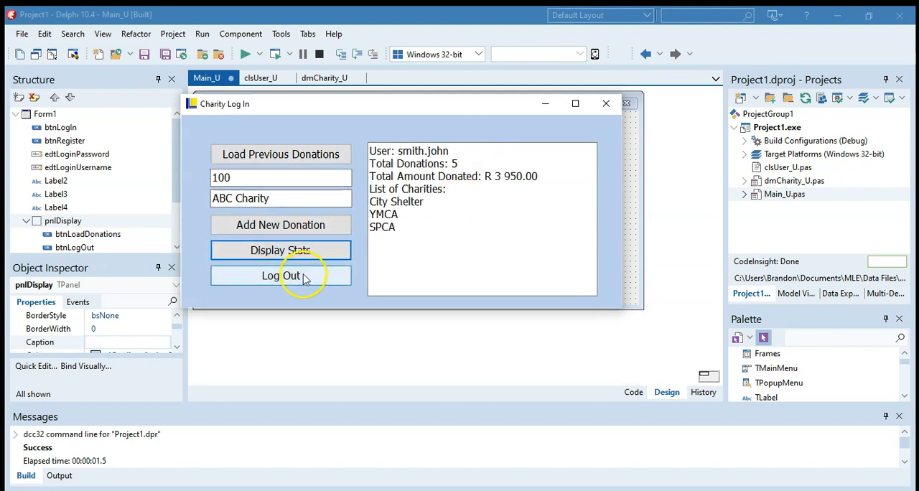
left_click(280, 276)
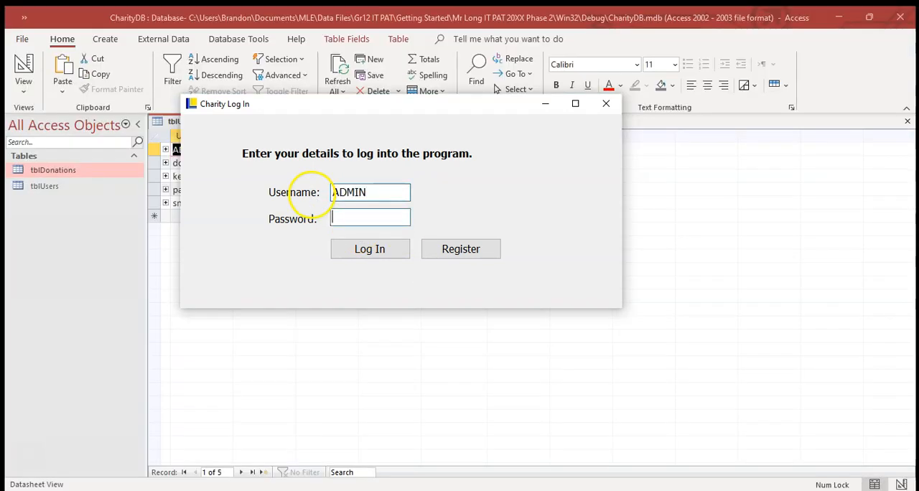
left_click(370, 248)
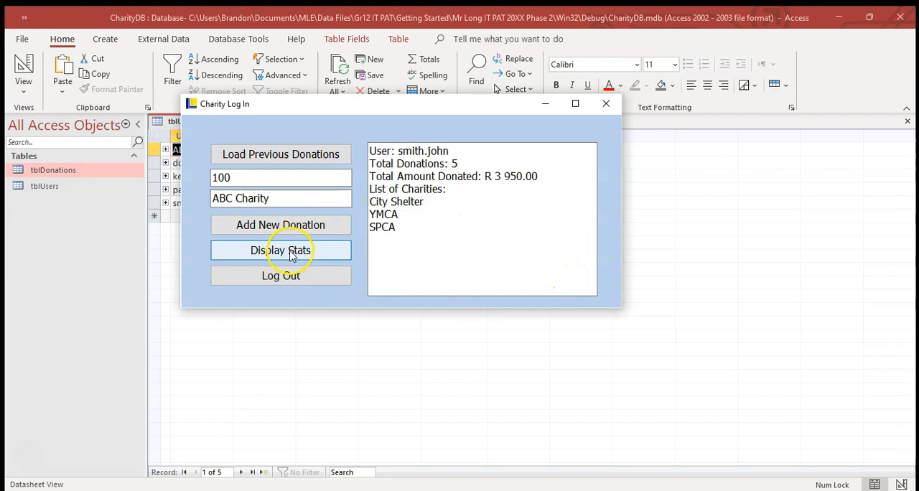
left_click(281, 250)
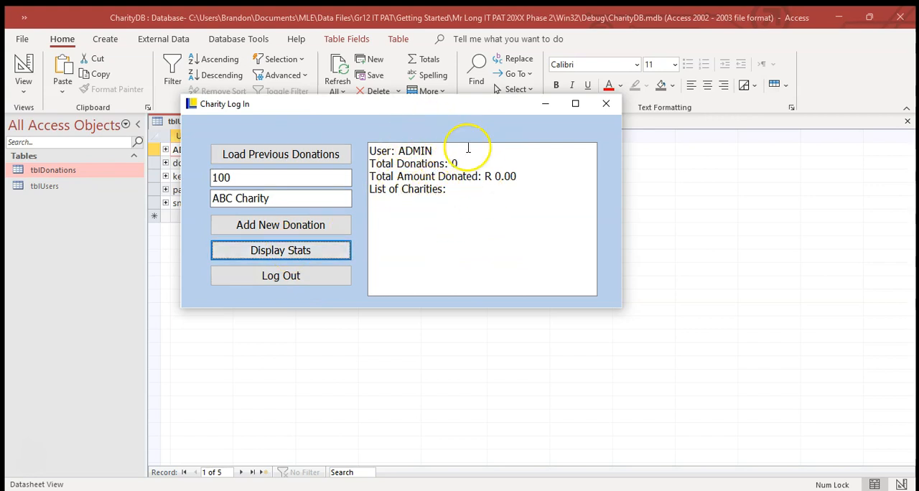
mouse_move(456, 178)
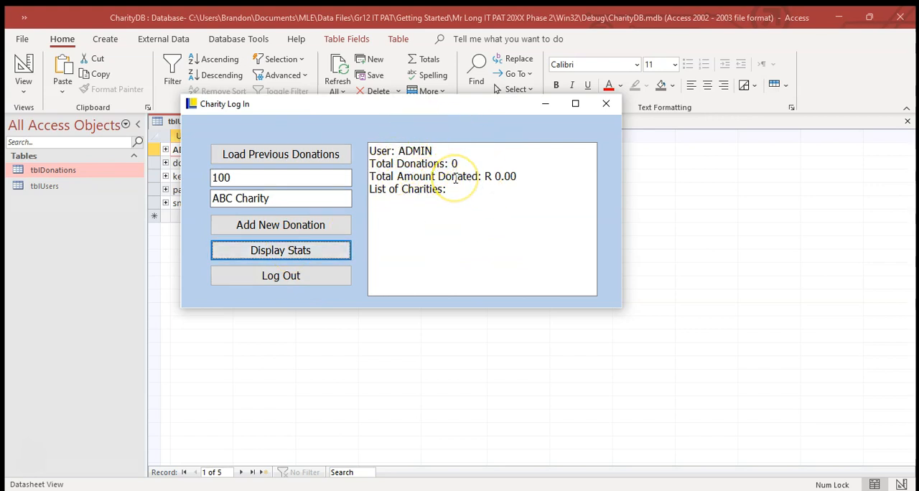